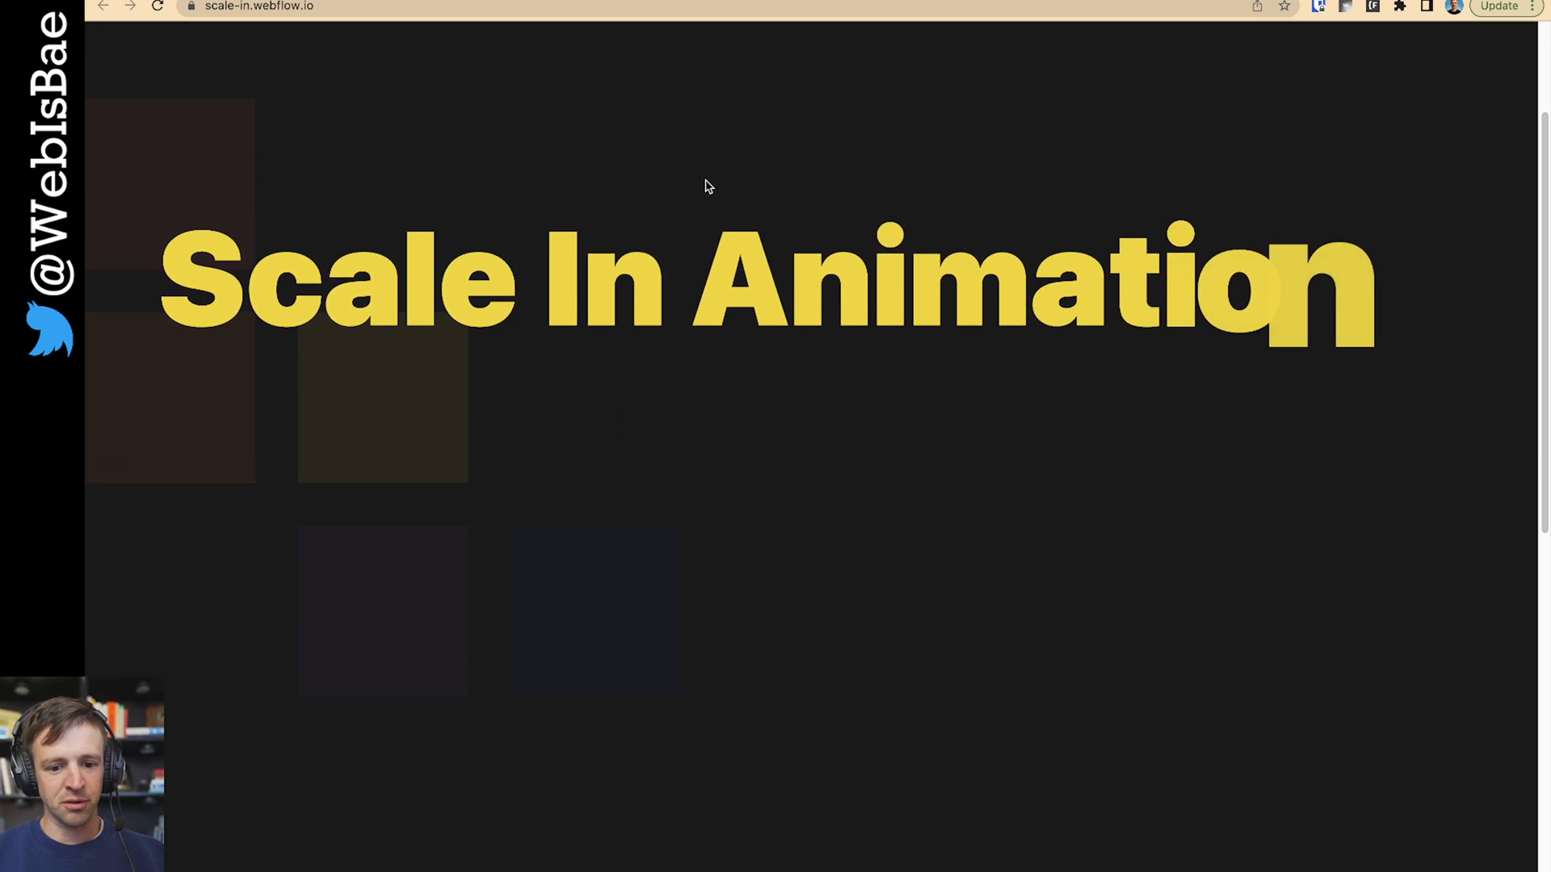
Step: Inspect the first section's heading in the Navigator and view its wb-data="text" attribute
scroll(down, 3)
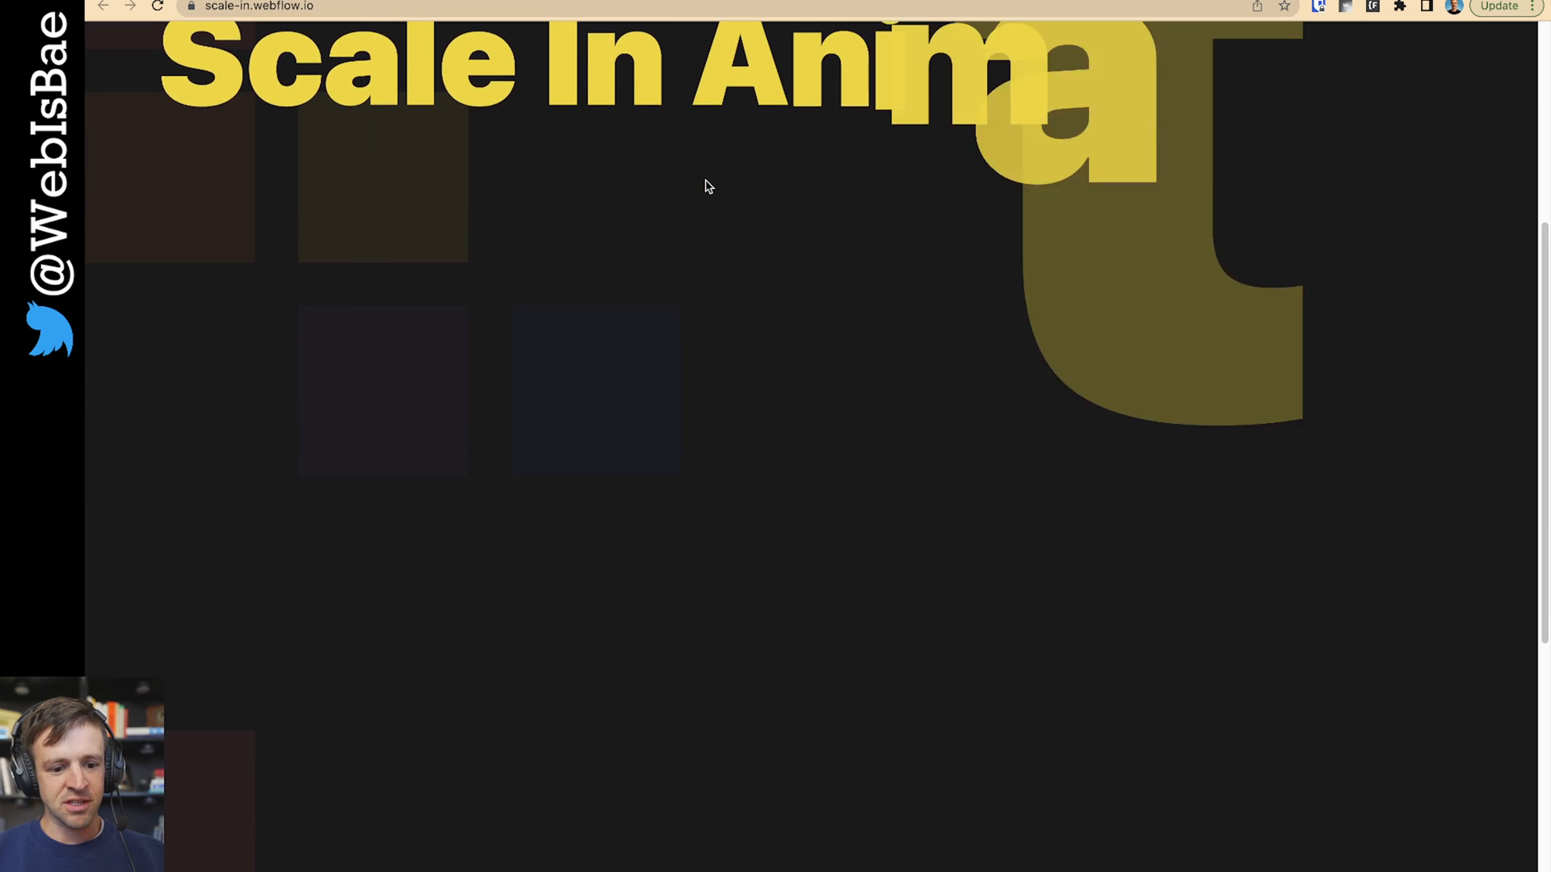
scroll(down, 3)
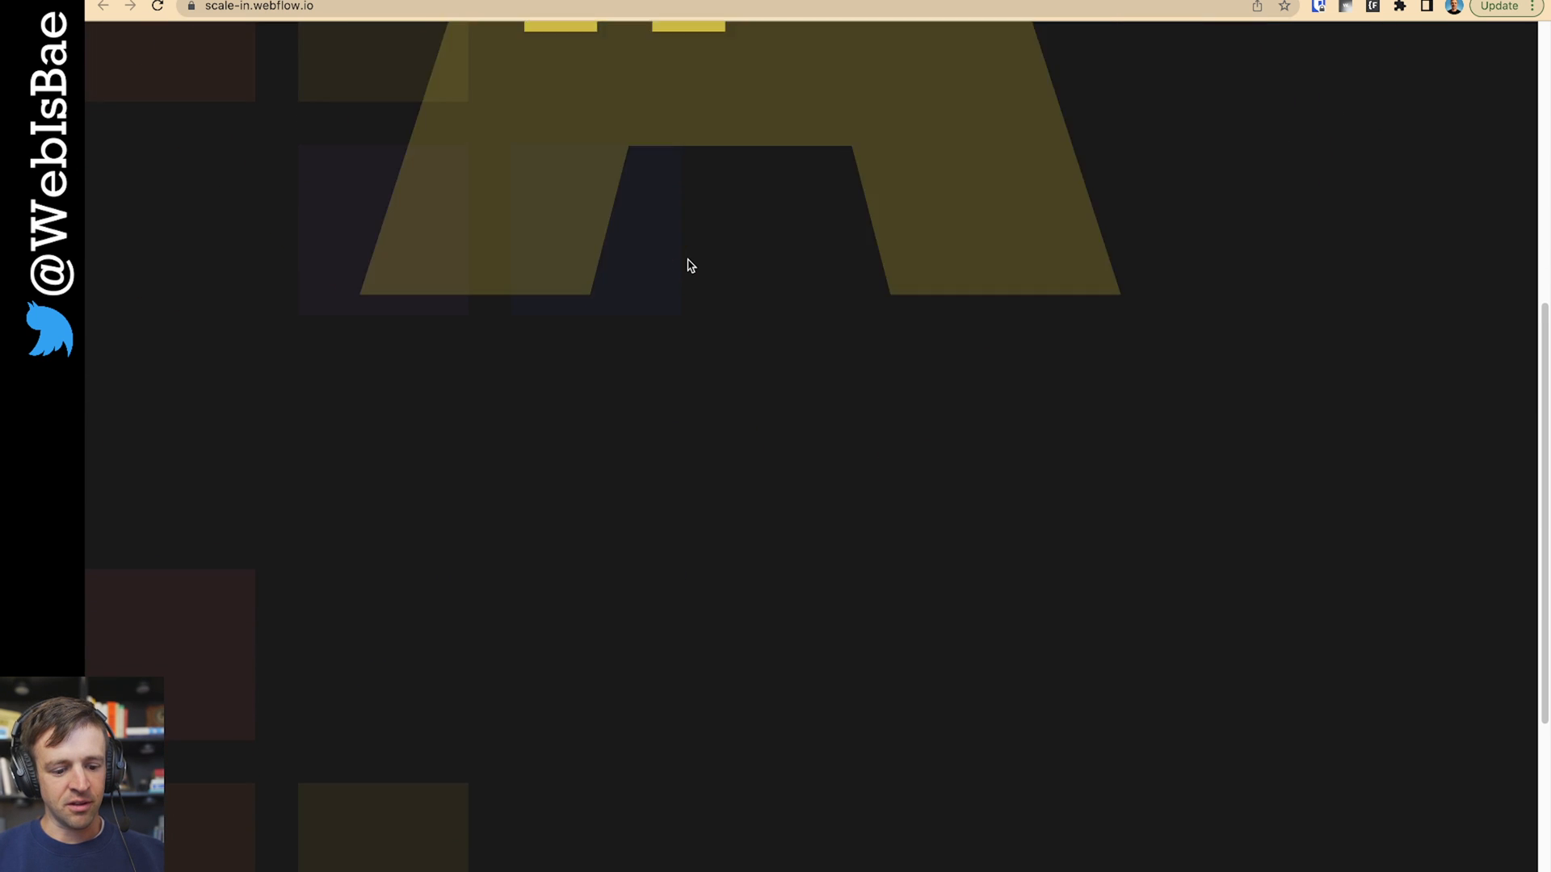
scroll(down, 3)
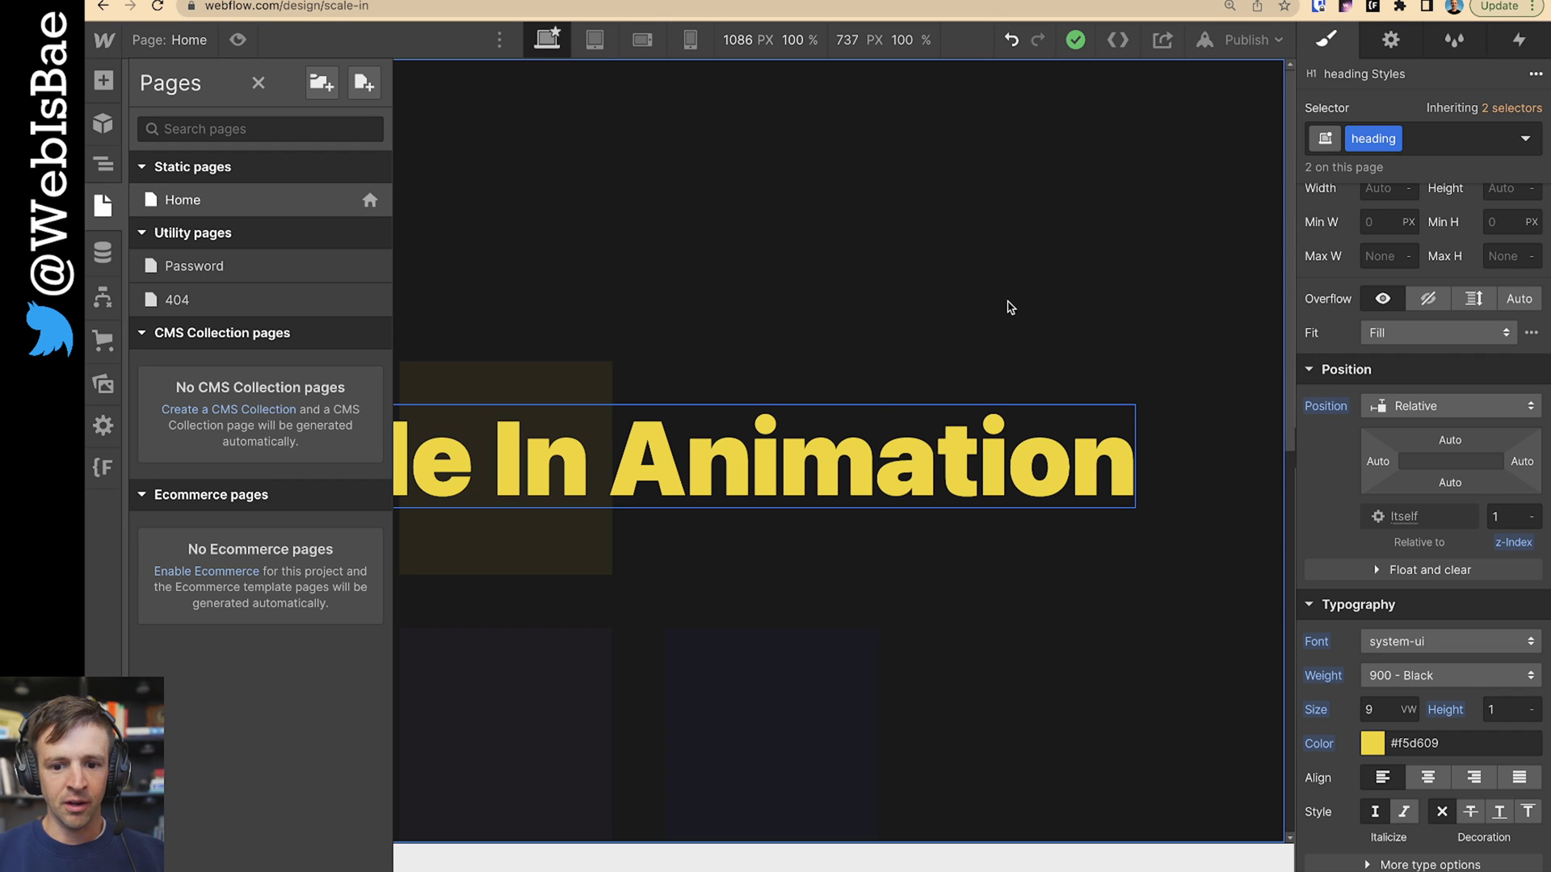
click(103, 160)
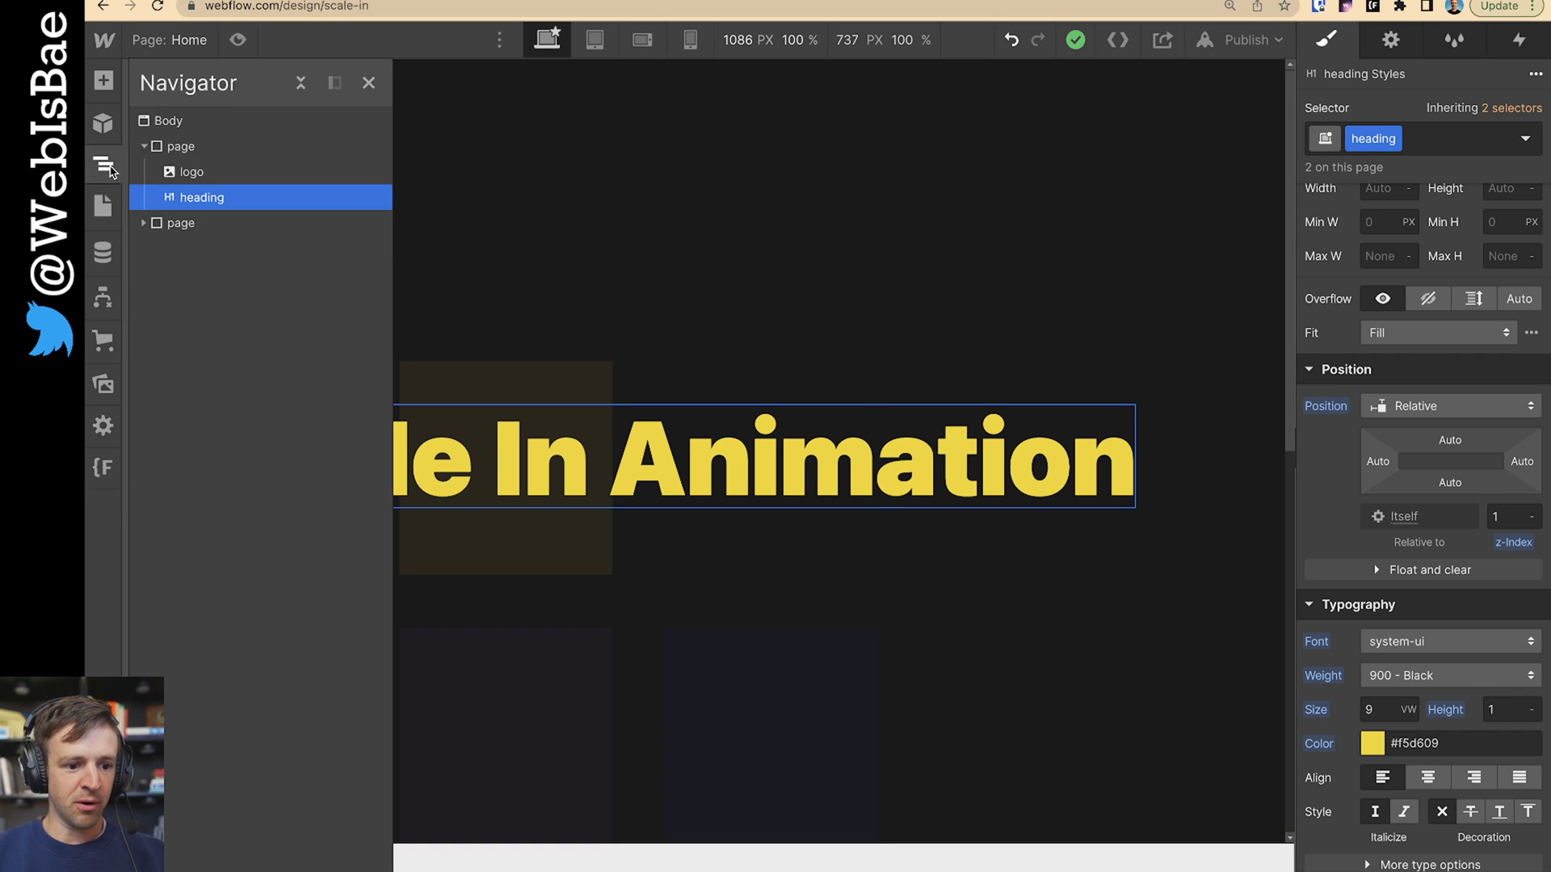
click(181, 223)
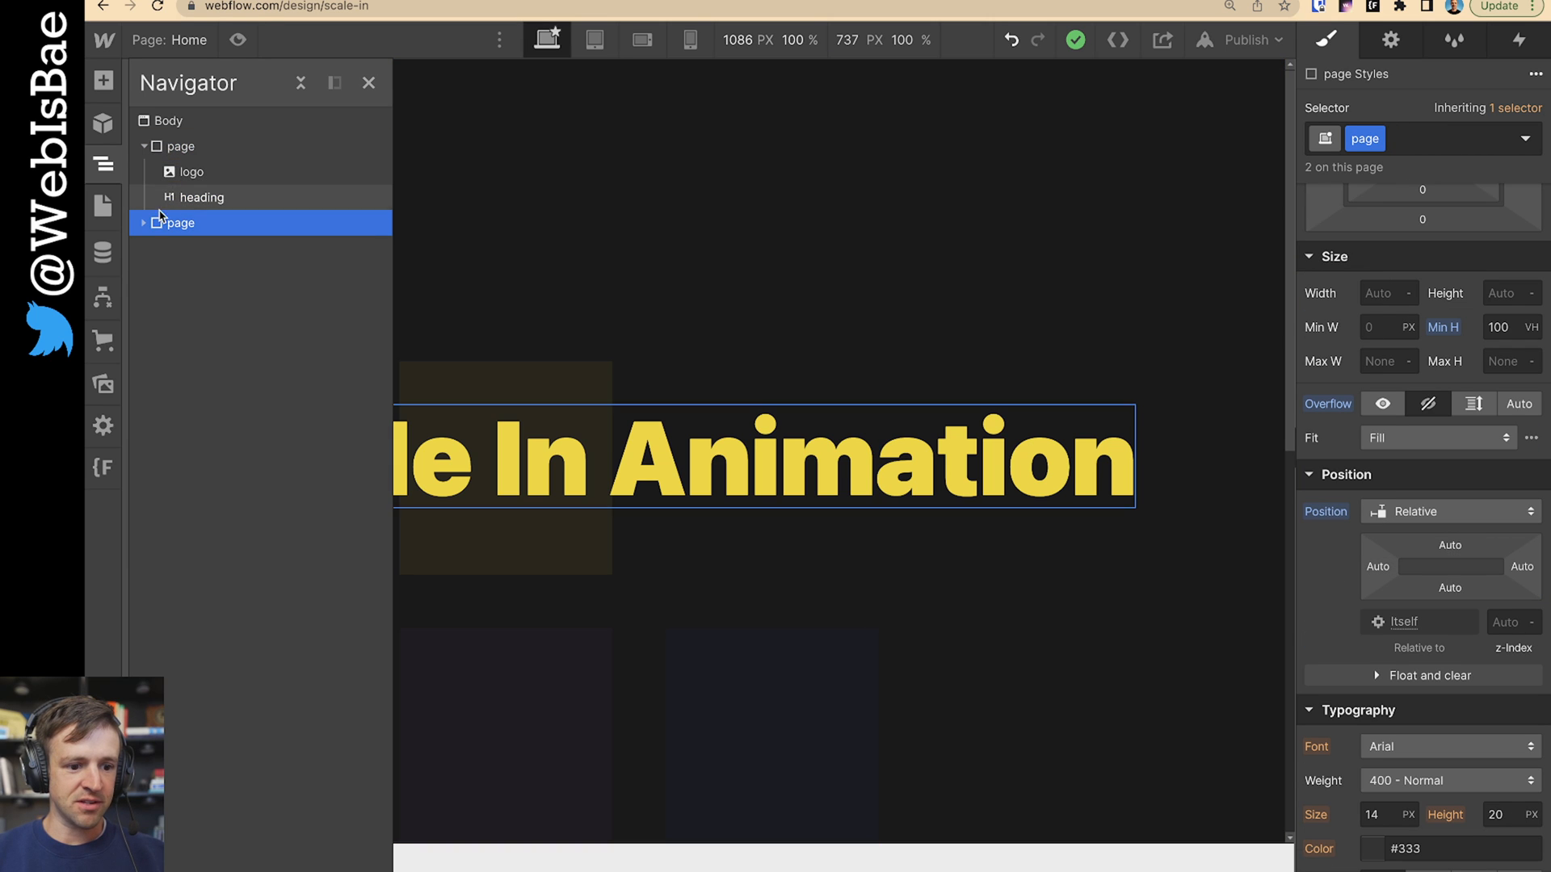
click(202, 197)
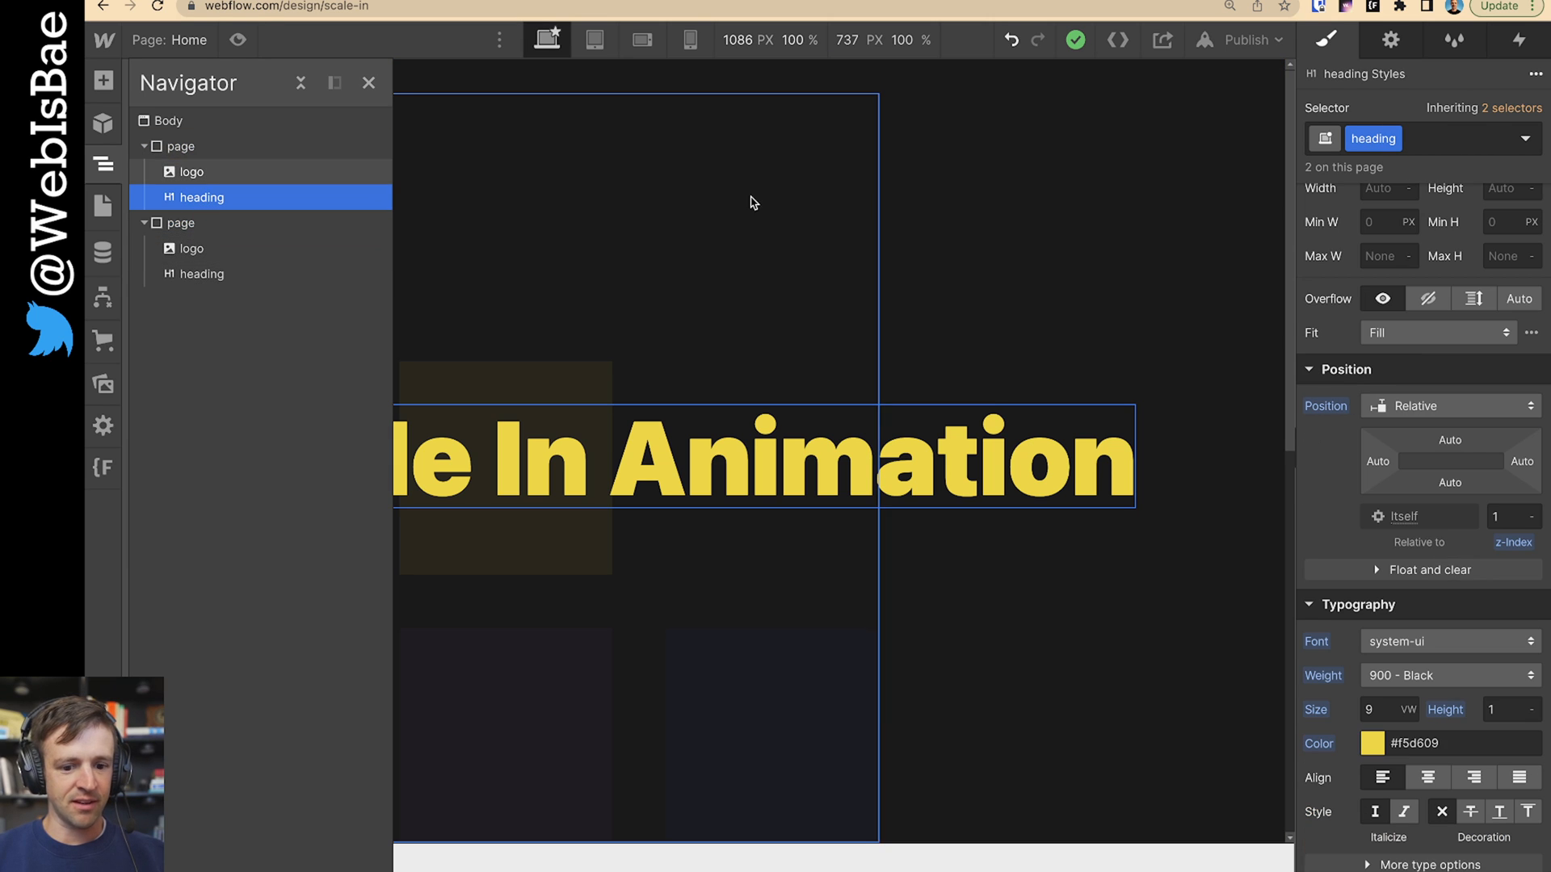
click(1399, 39)
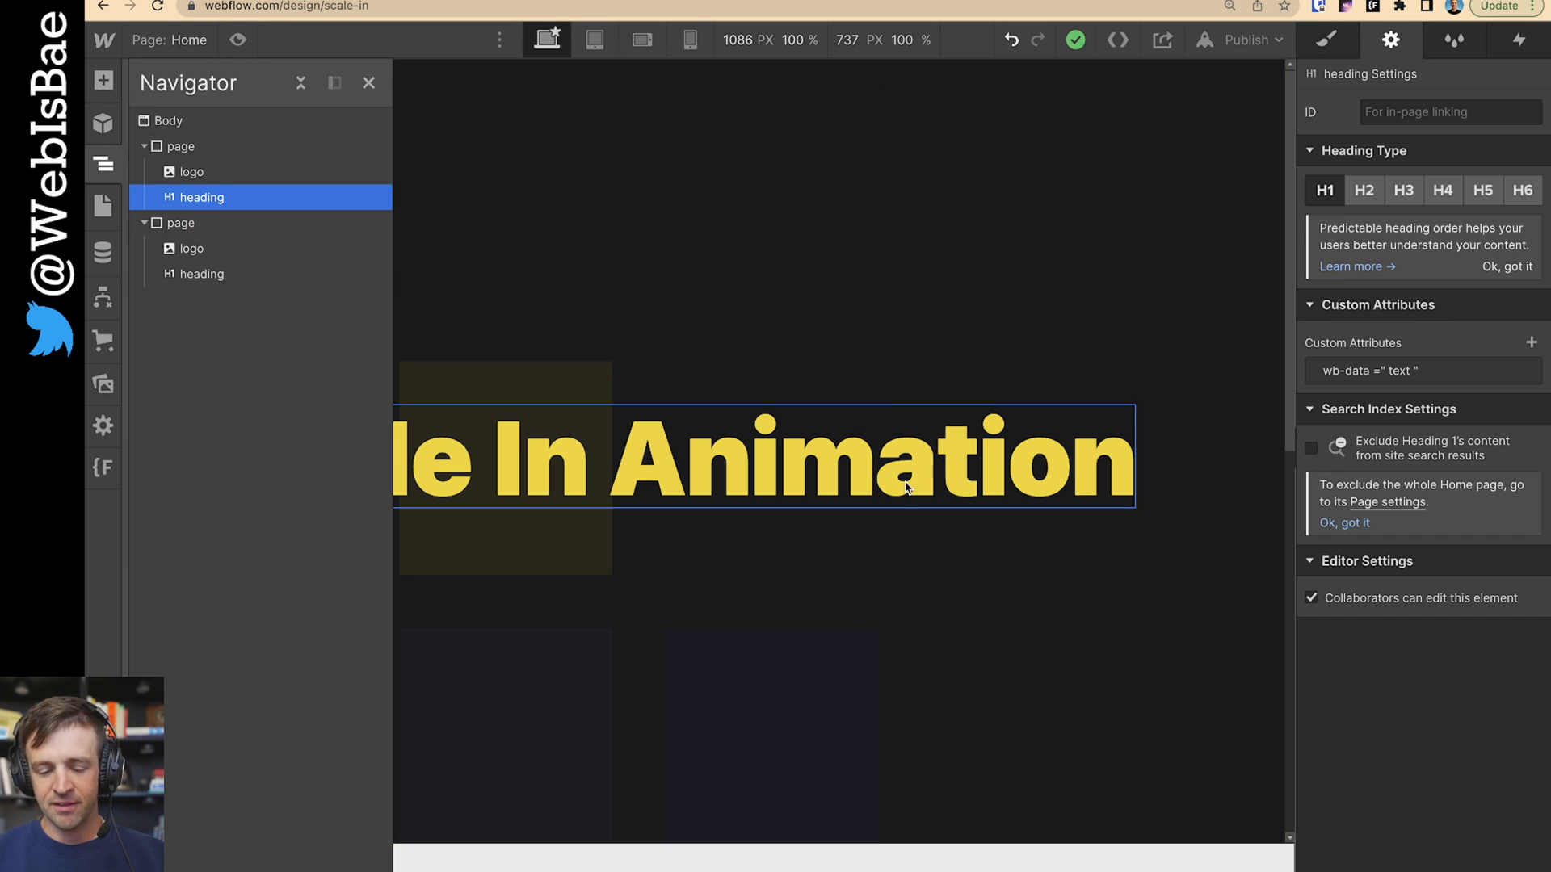
mouse_move(929, 236)
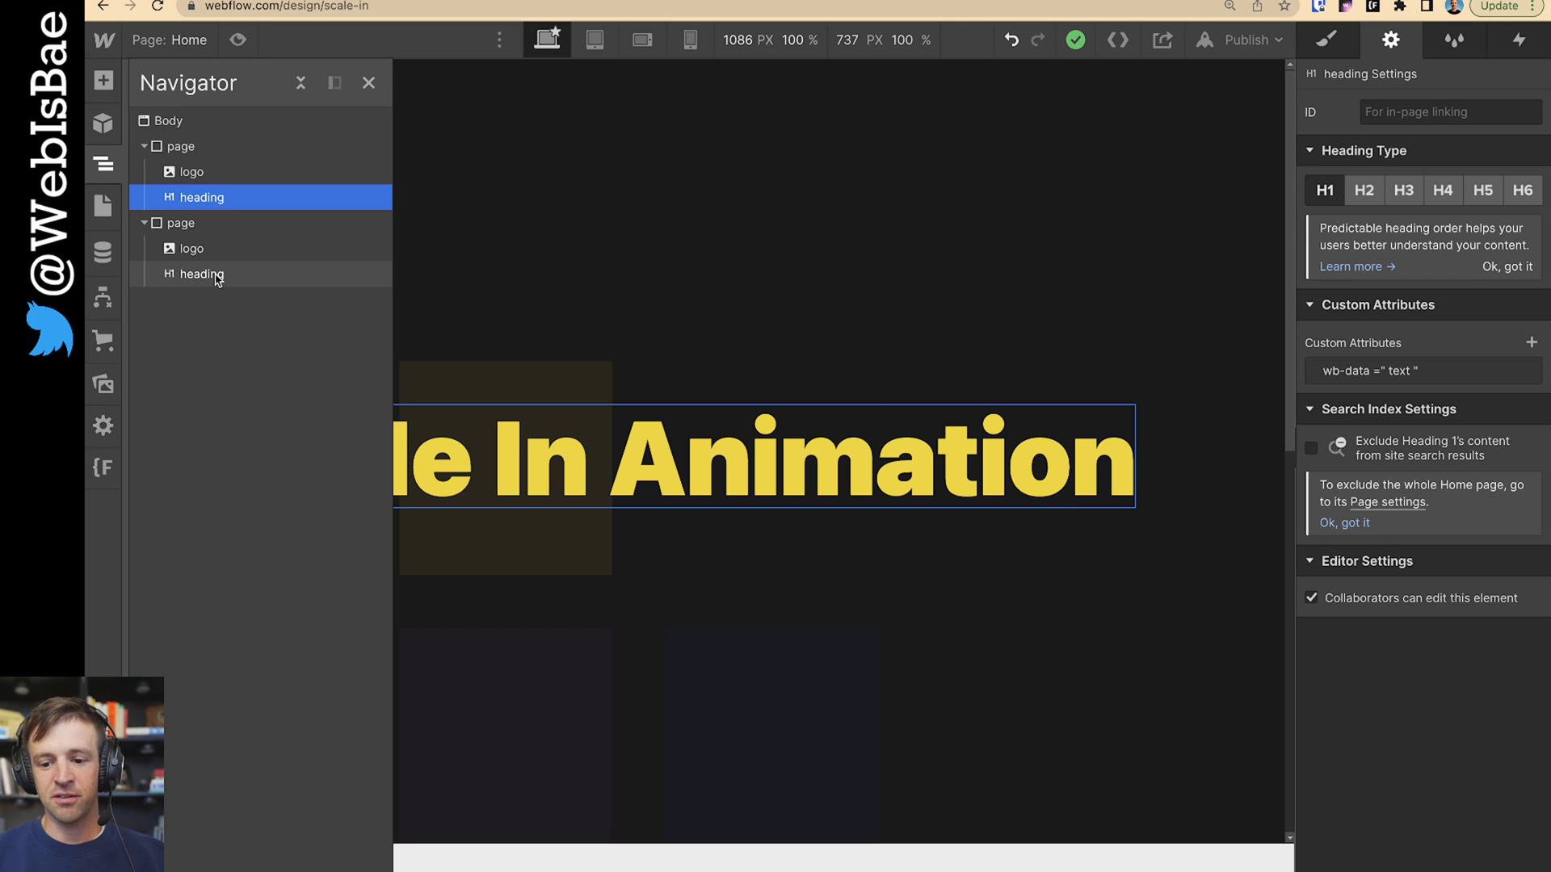
Step: Check the second section's heading carries the same attribute, then show the site's pages list
click(201, 273)
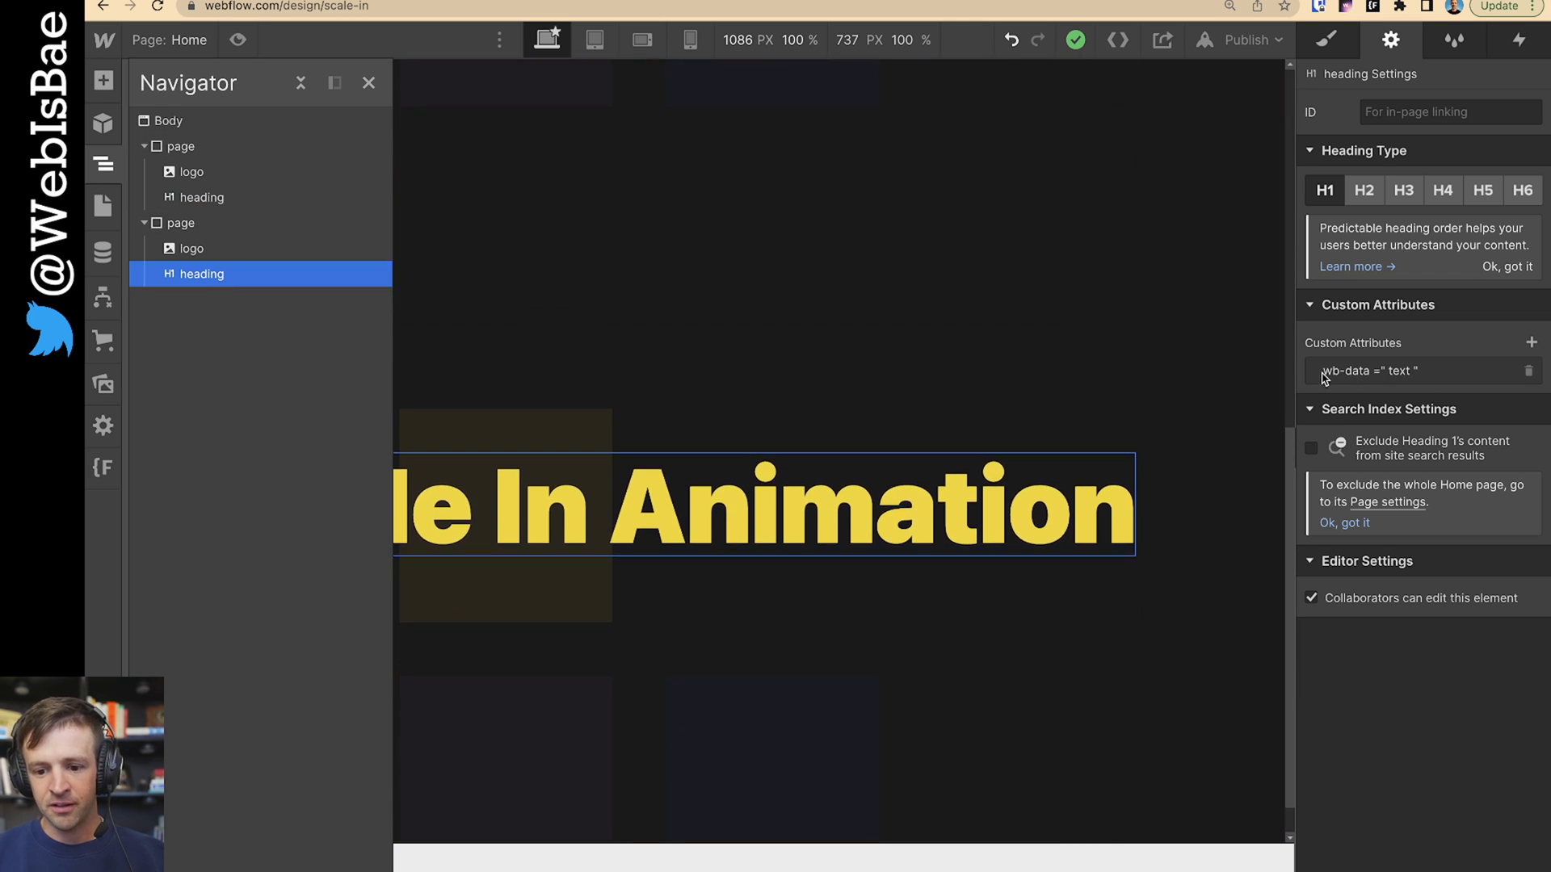
click(104, 207)
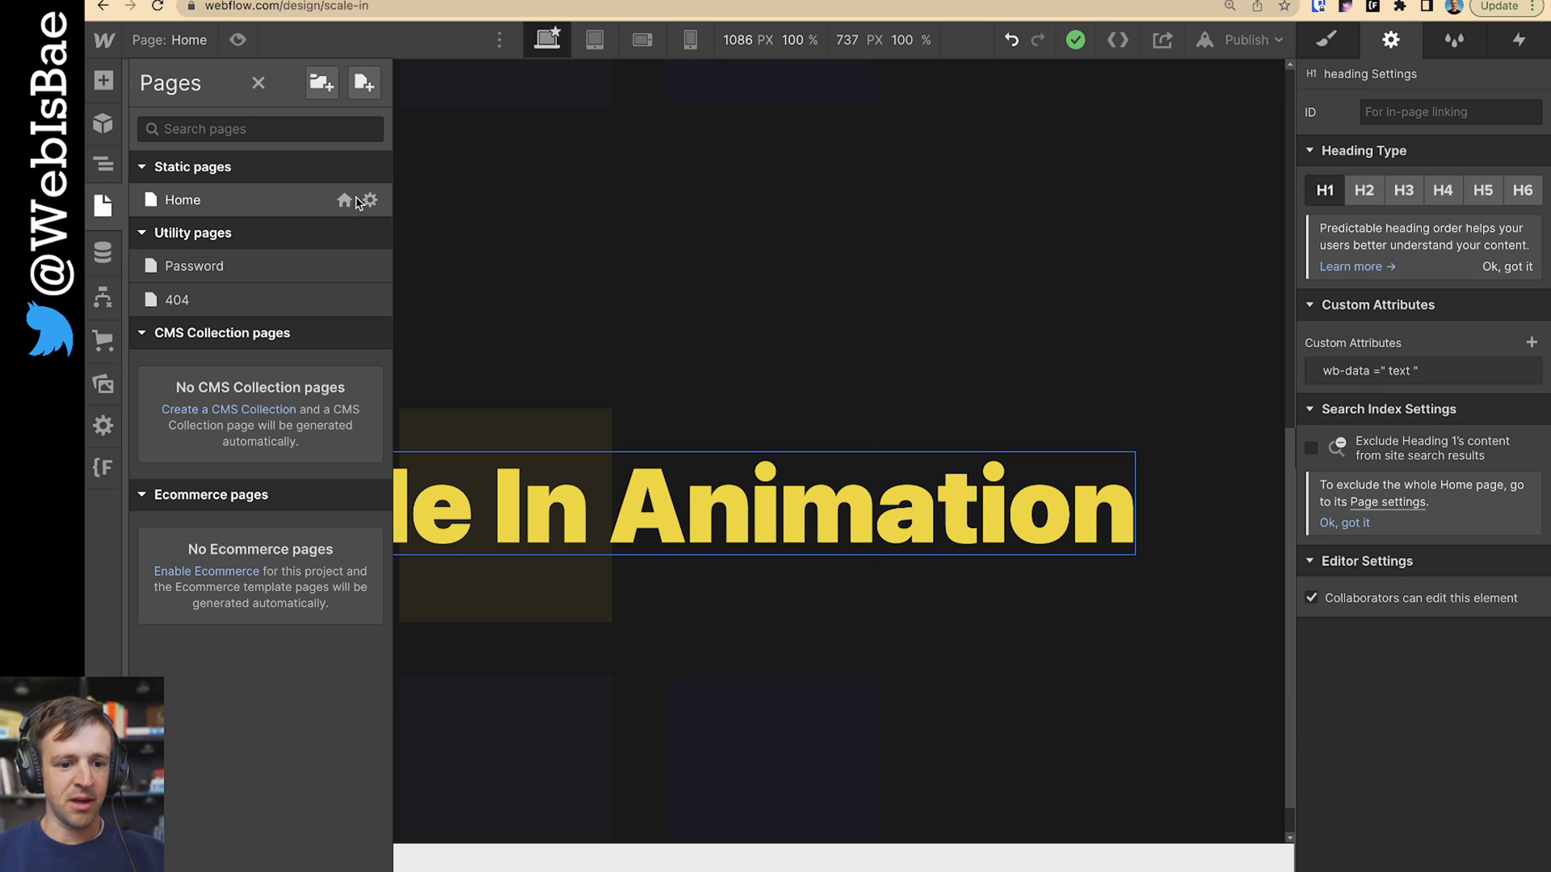
Step: Bring up Home Settings from the Pages panel and look through its options
click(371, 200)
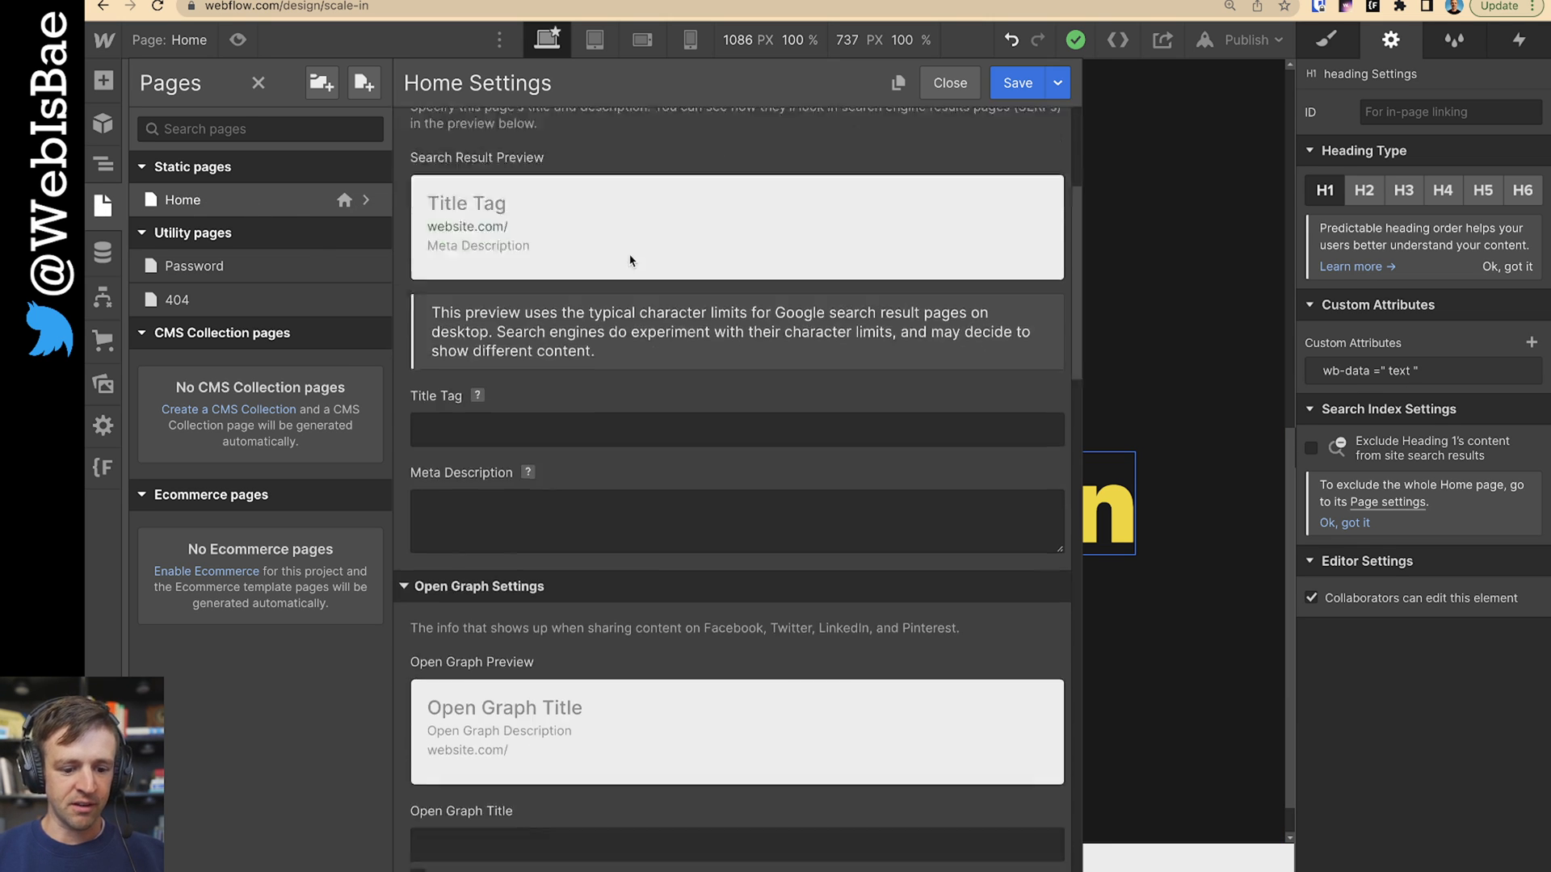
scroll(down, 3)
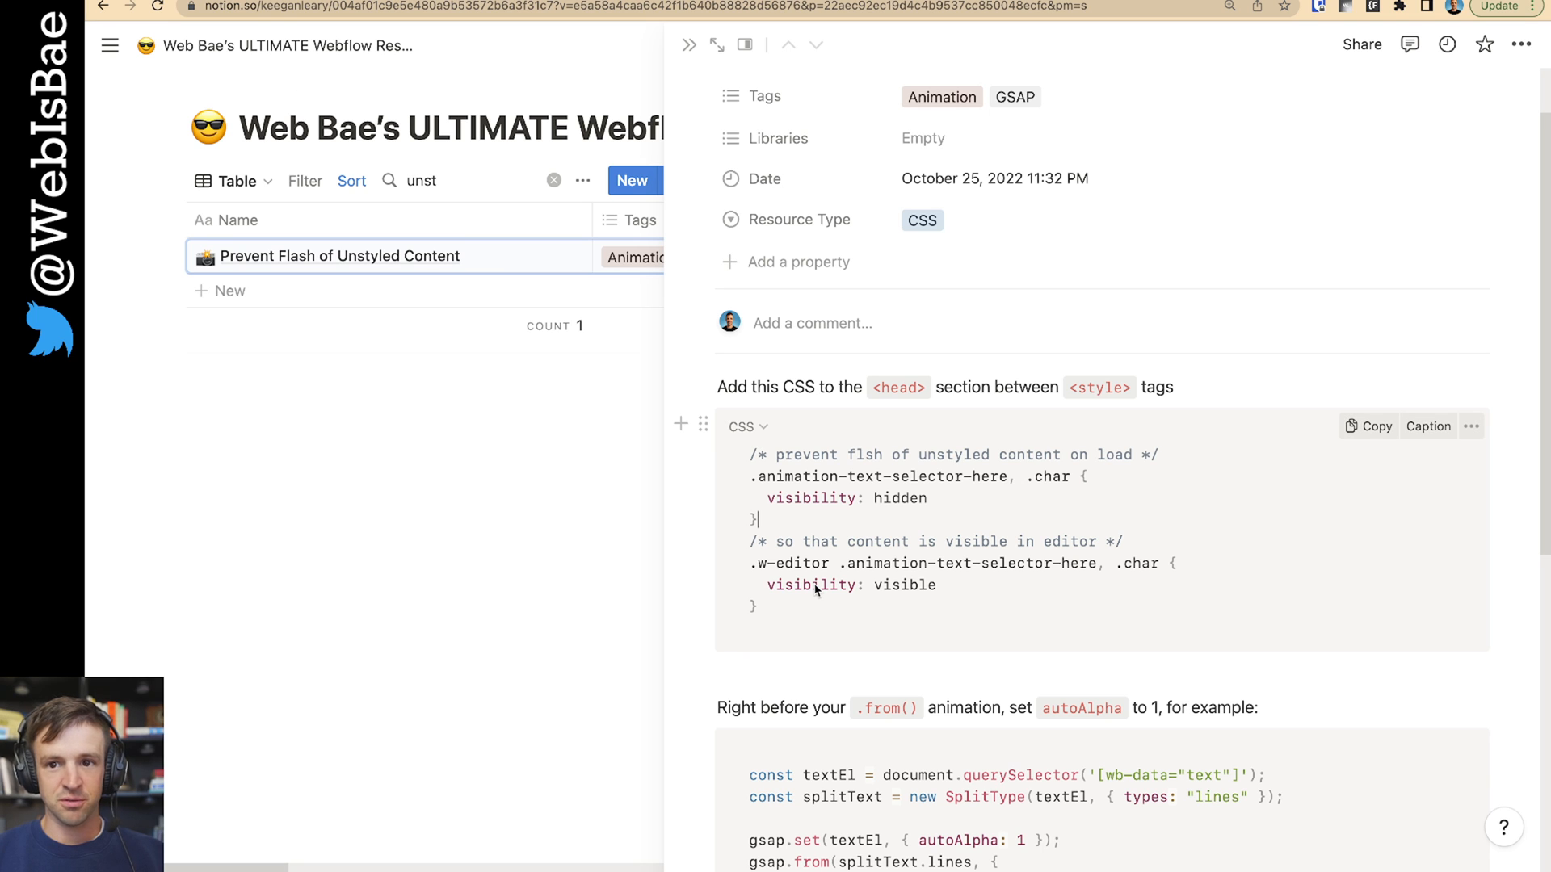
mouse_move(816, 624)
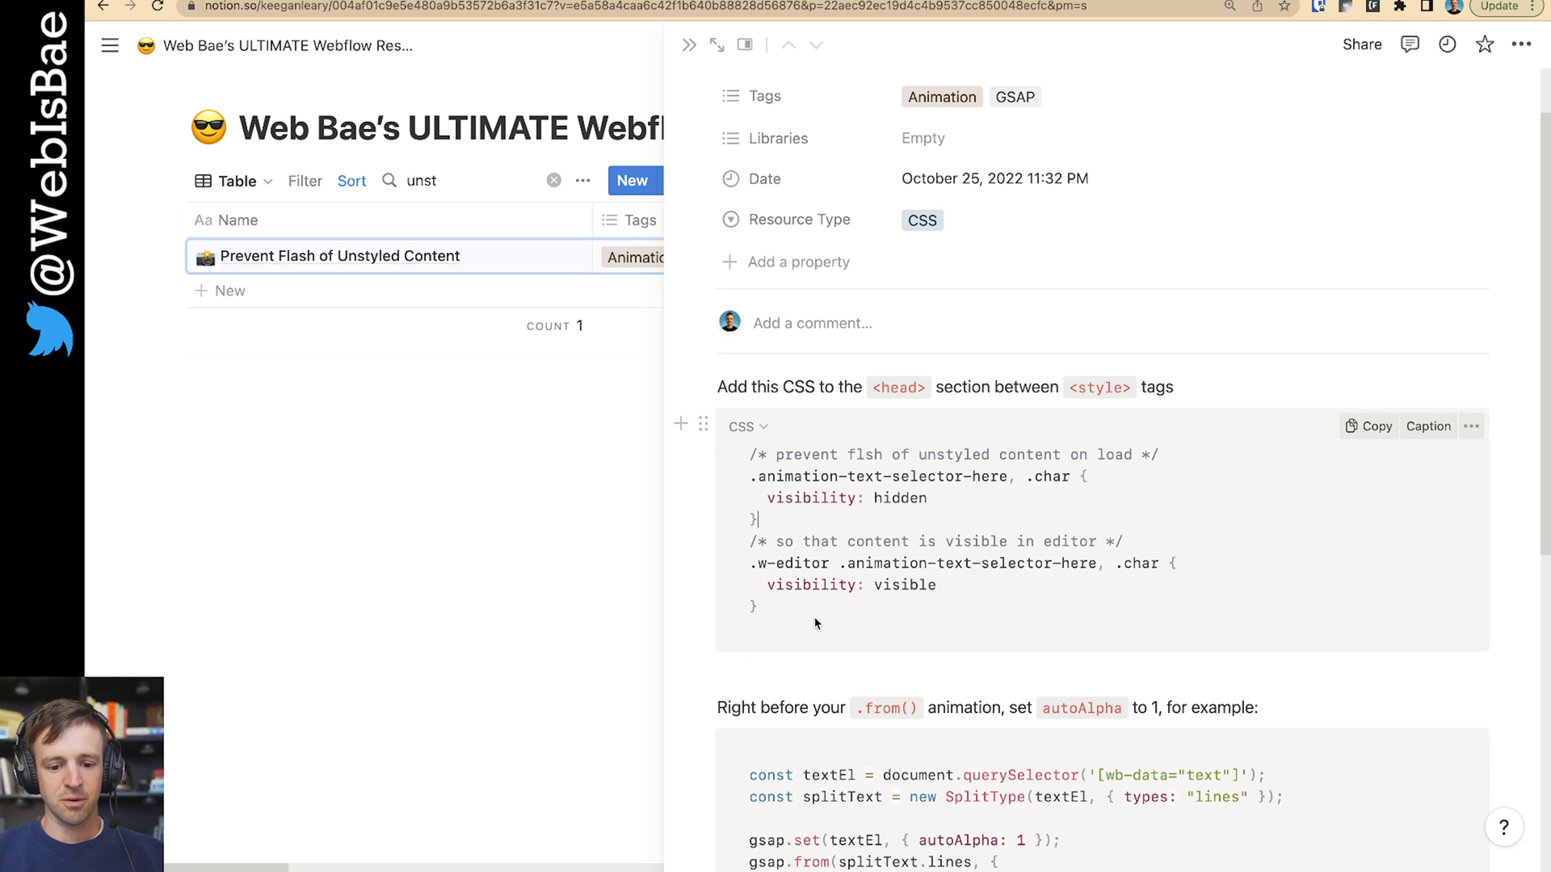
scroll(down, 3)
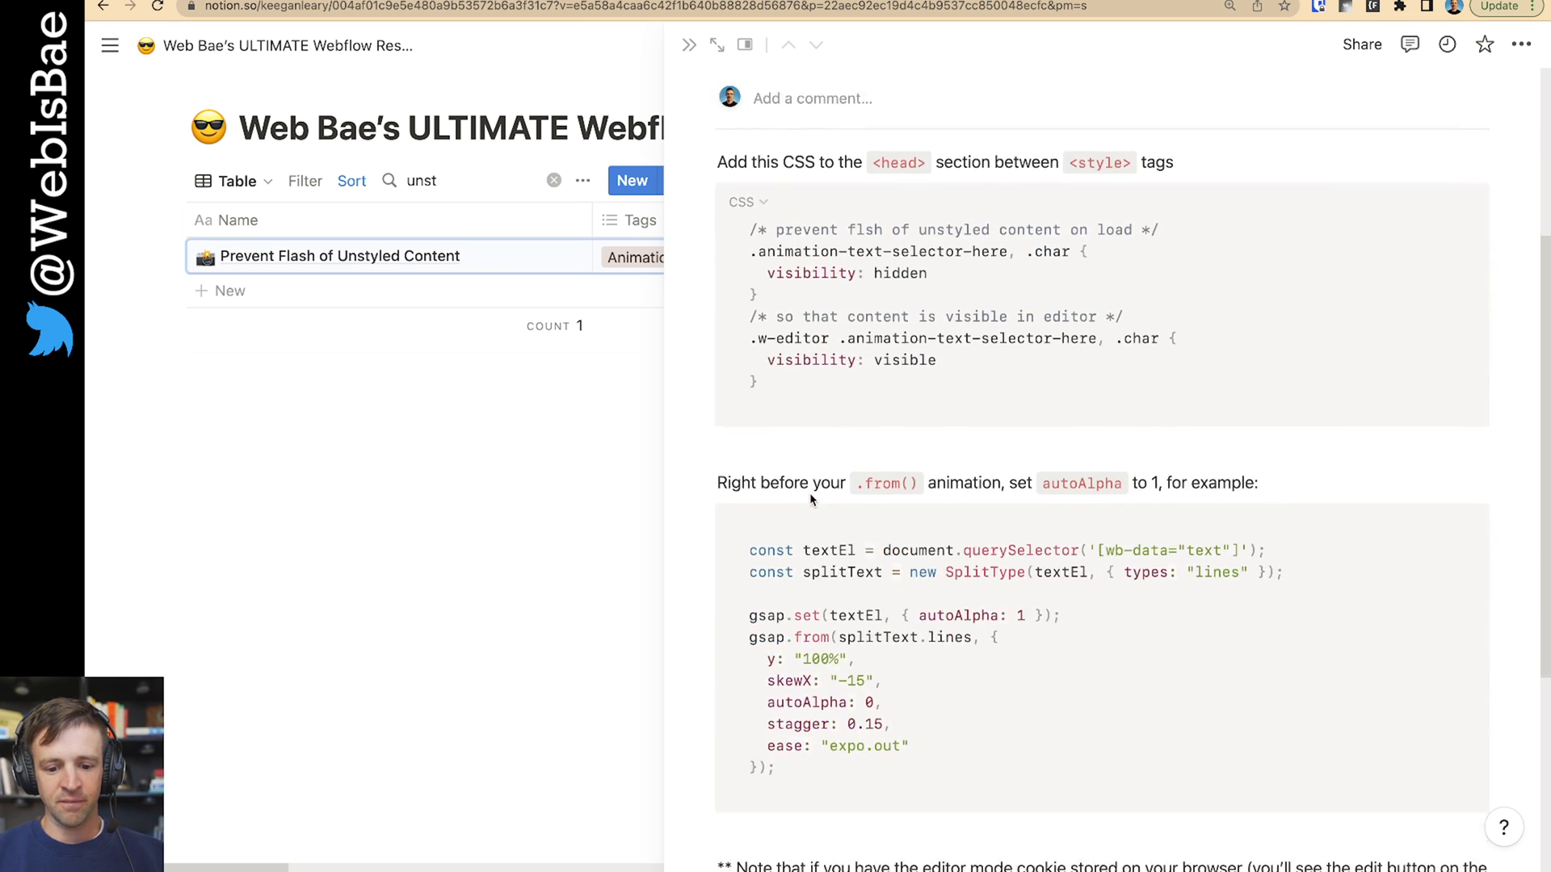
scroll(down, 3)
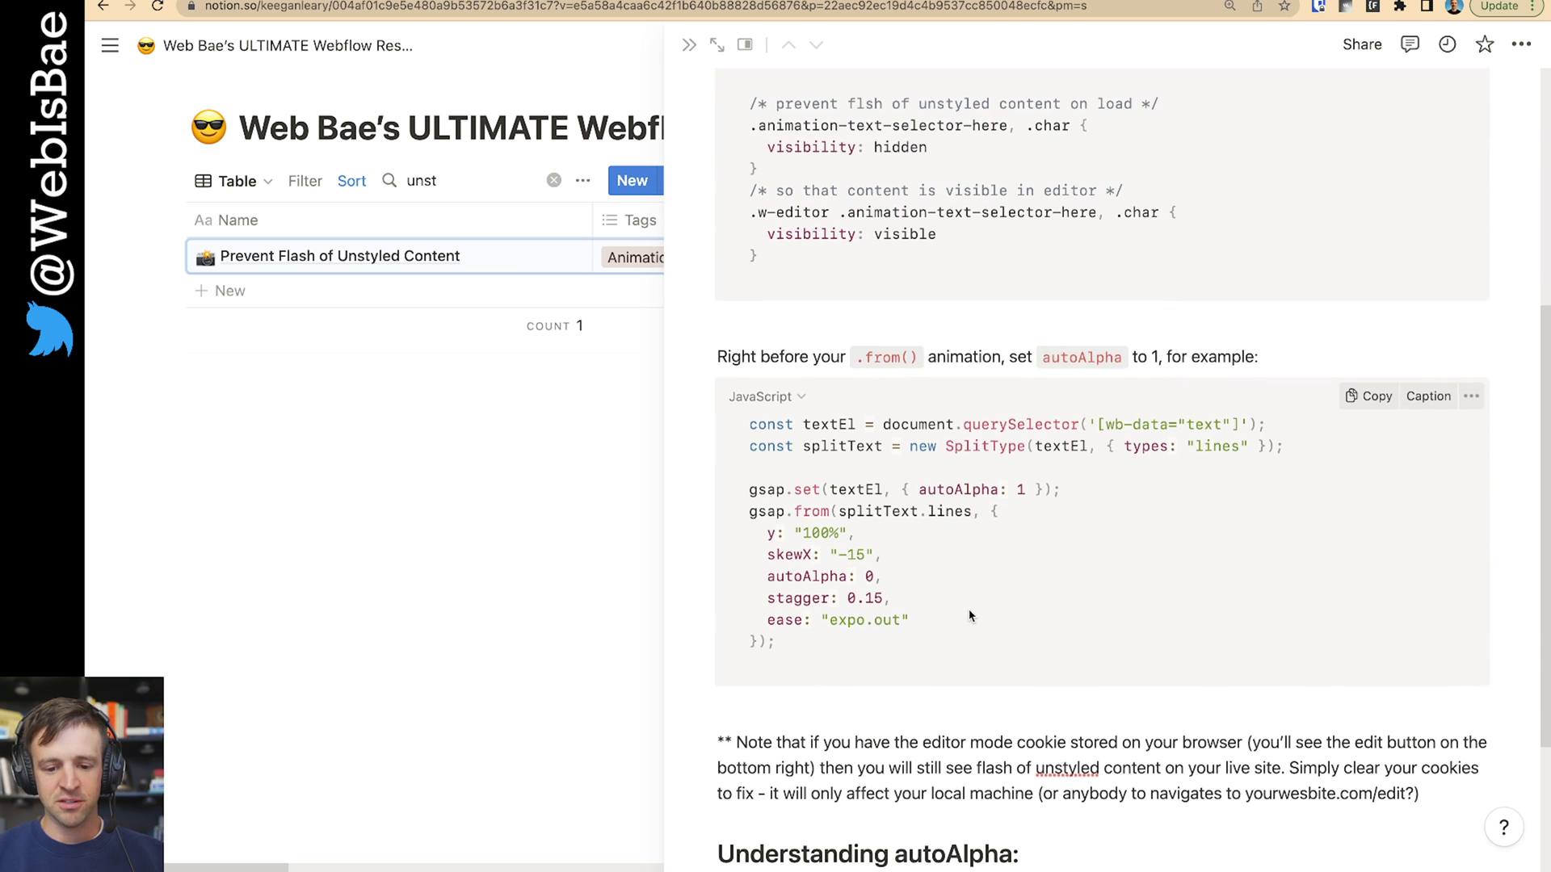
scroll(down, 3)
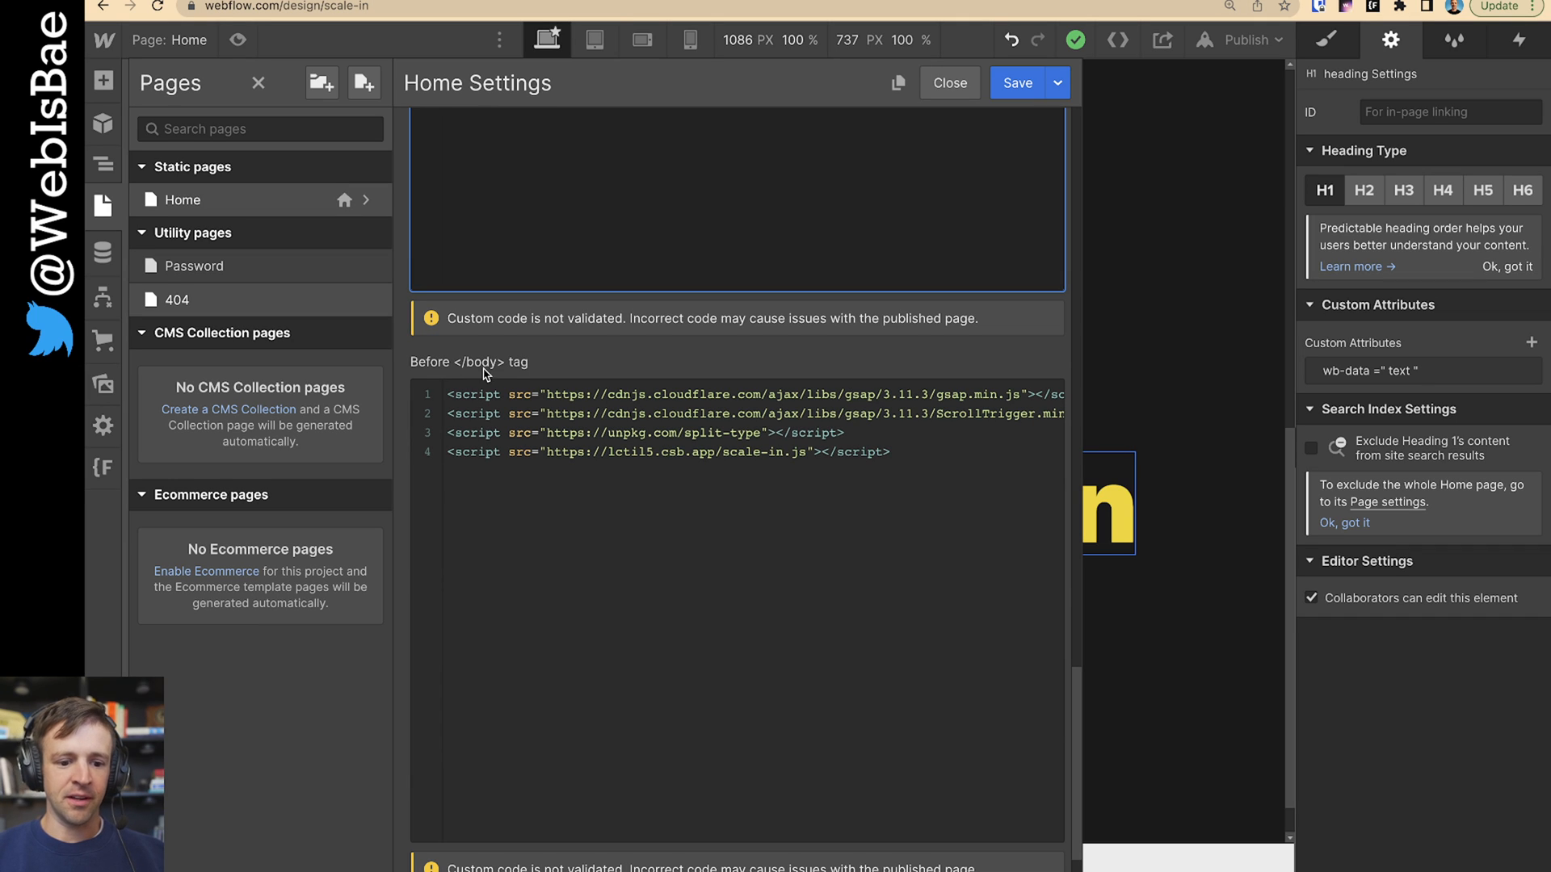
Step: Start editing the Before </body> code that loads GSAP, ScrollTrigger, SplitType and scale-in.js
click(584, 394)
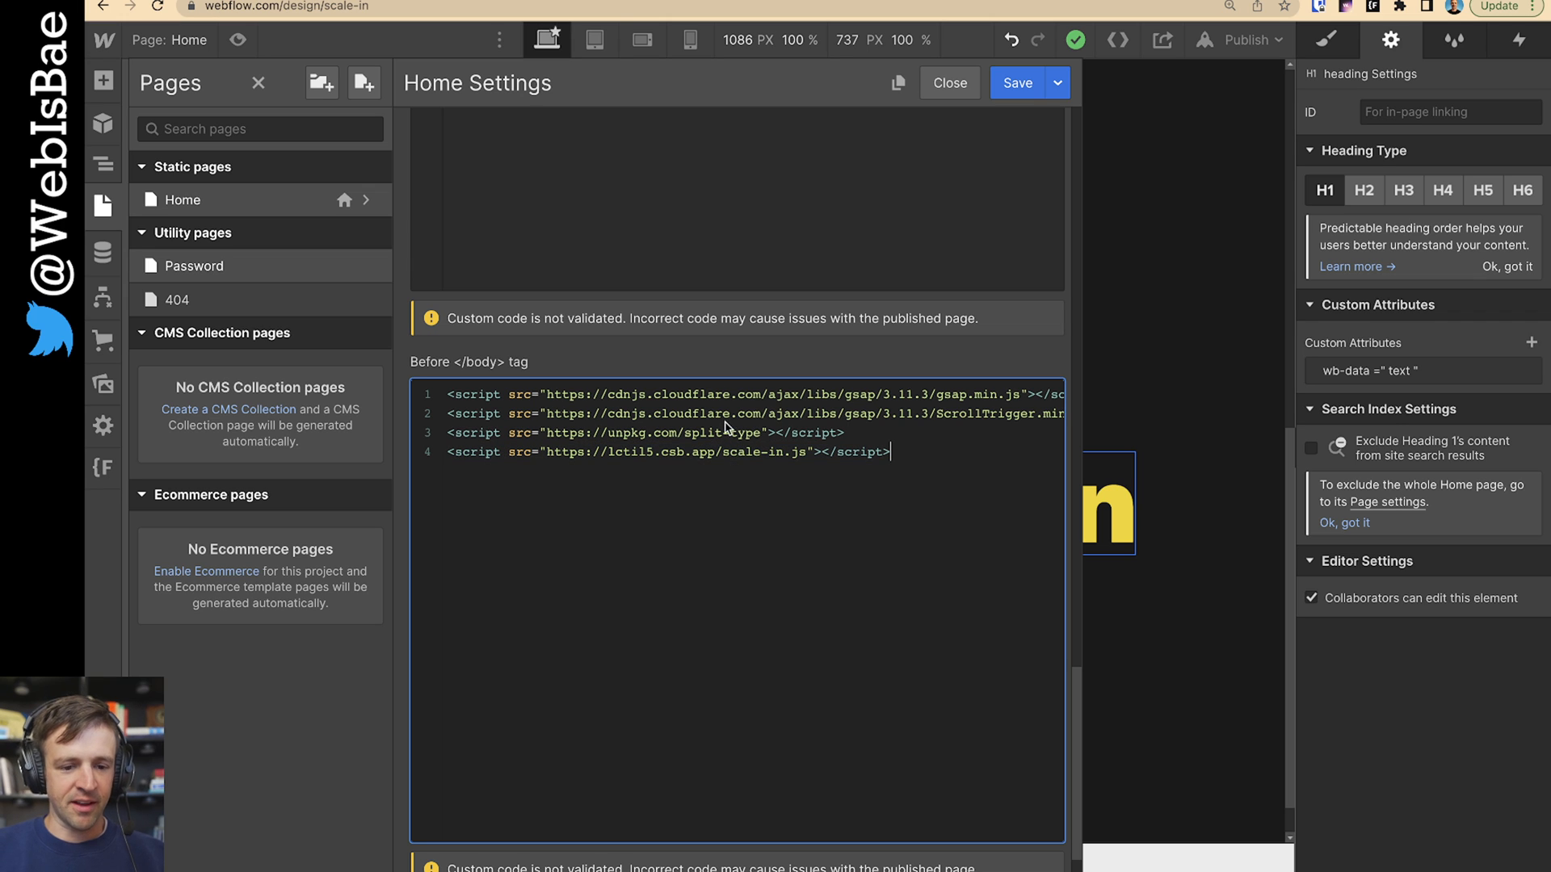
mouse_move(792, 446)
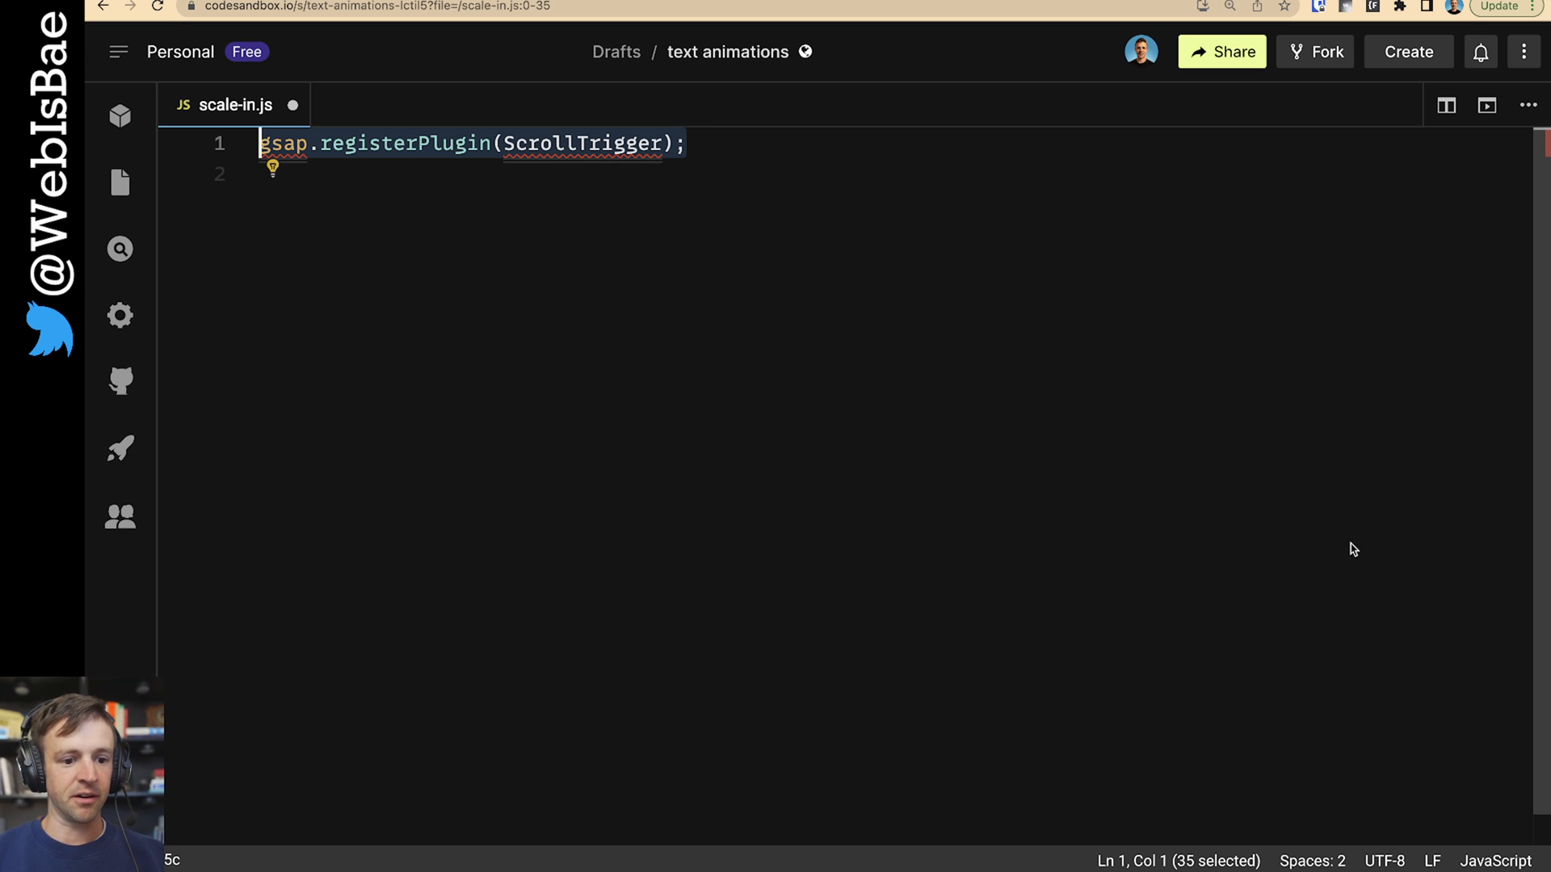
Step: Select all [wb-data="text"] elements into a textEls constant
text(const textEls = document.querySelectorAll('[wb-data="text"]');)
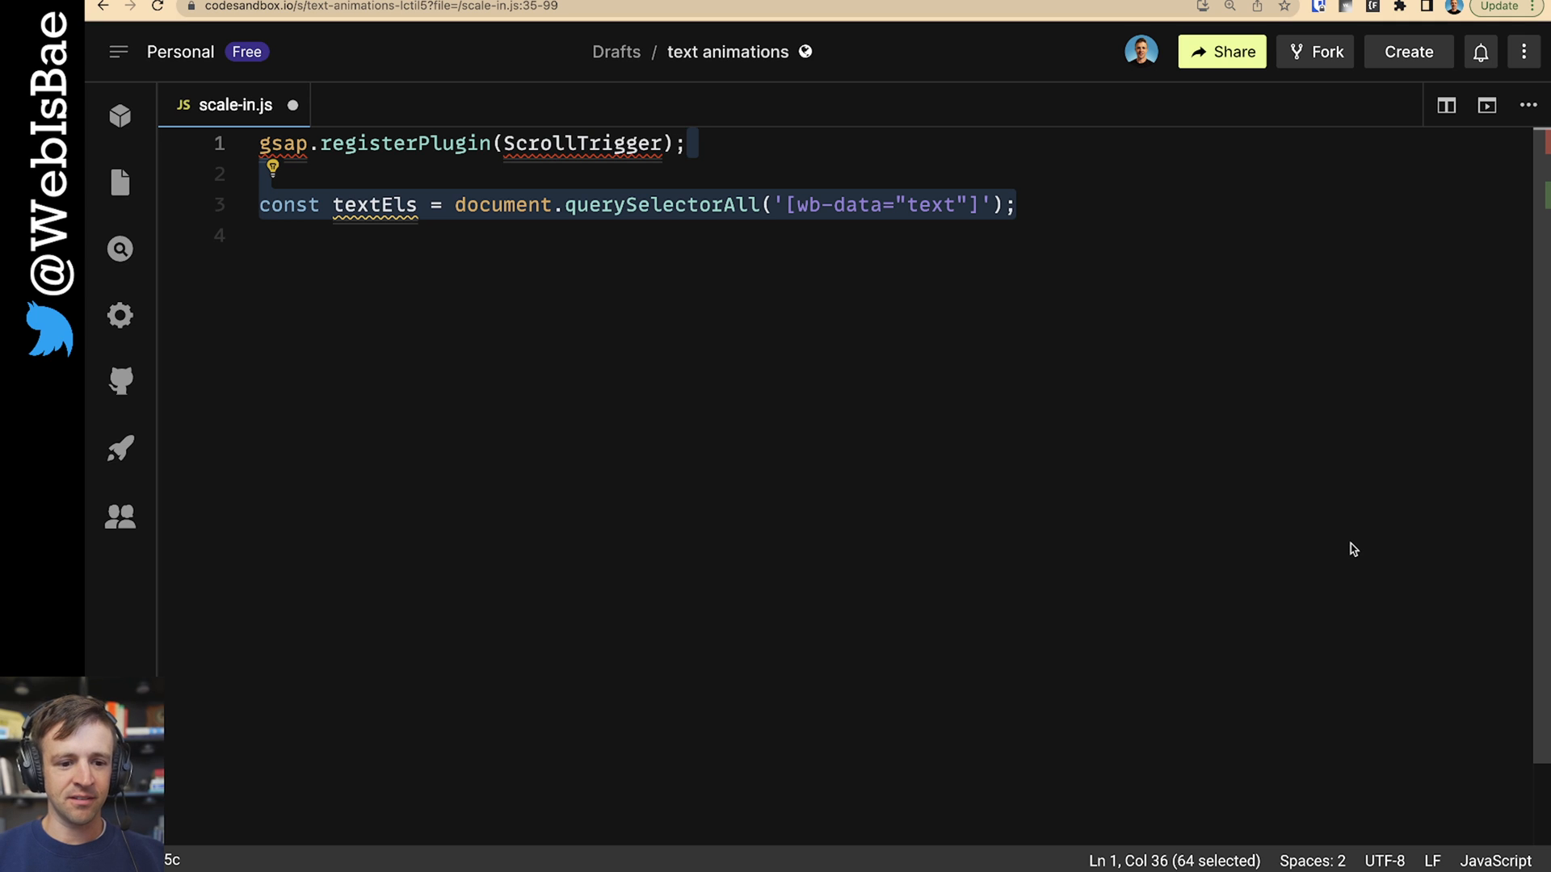
click(672, 206)
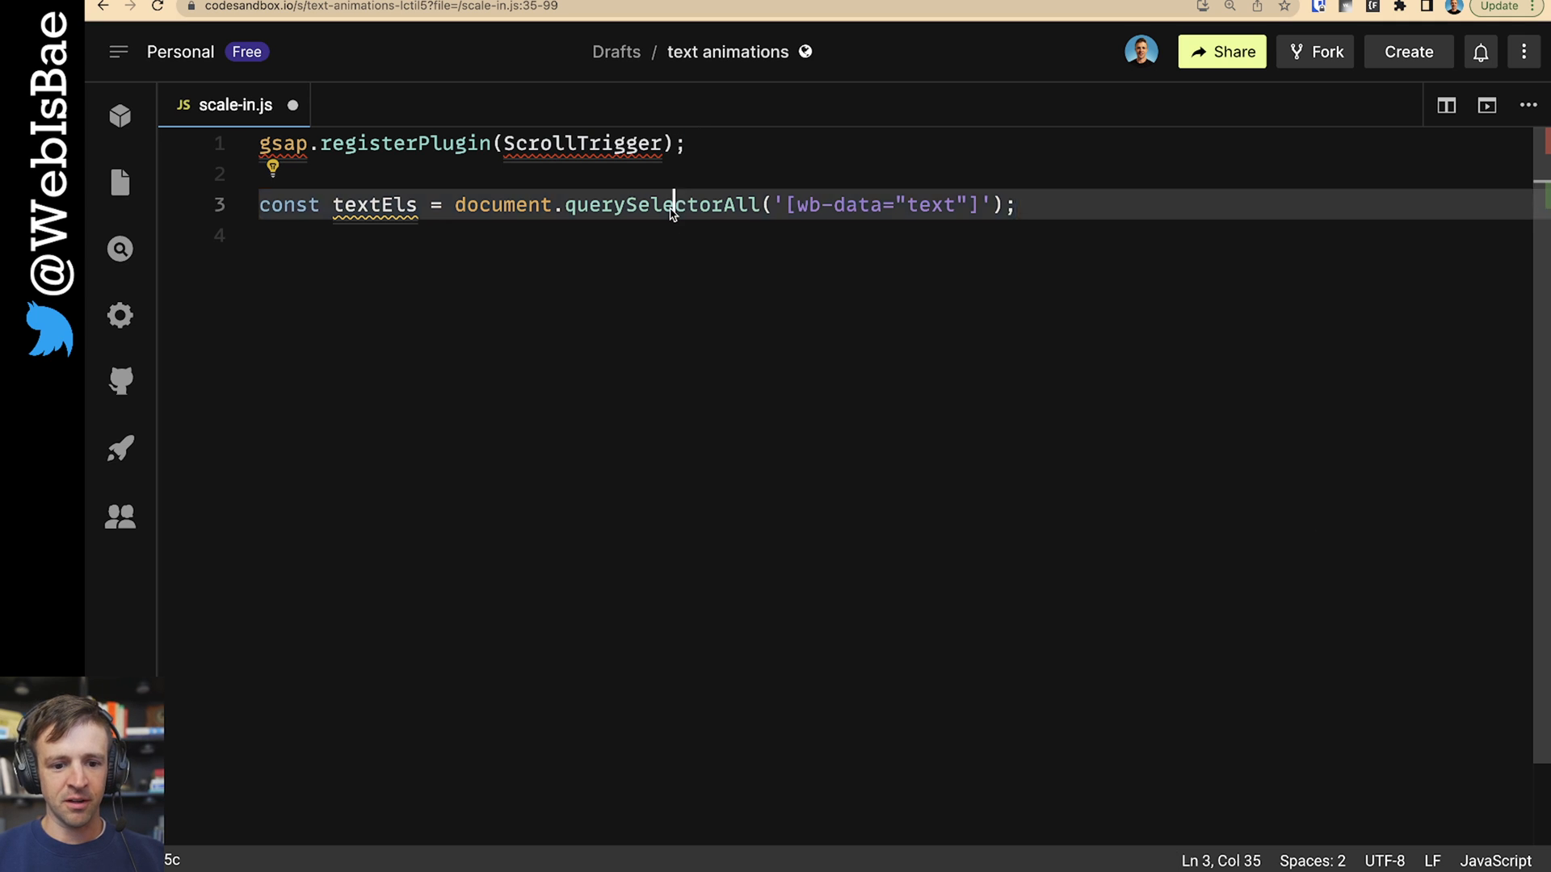
click(762, 206)
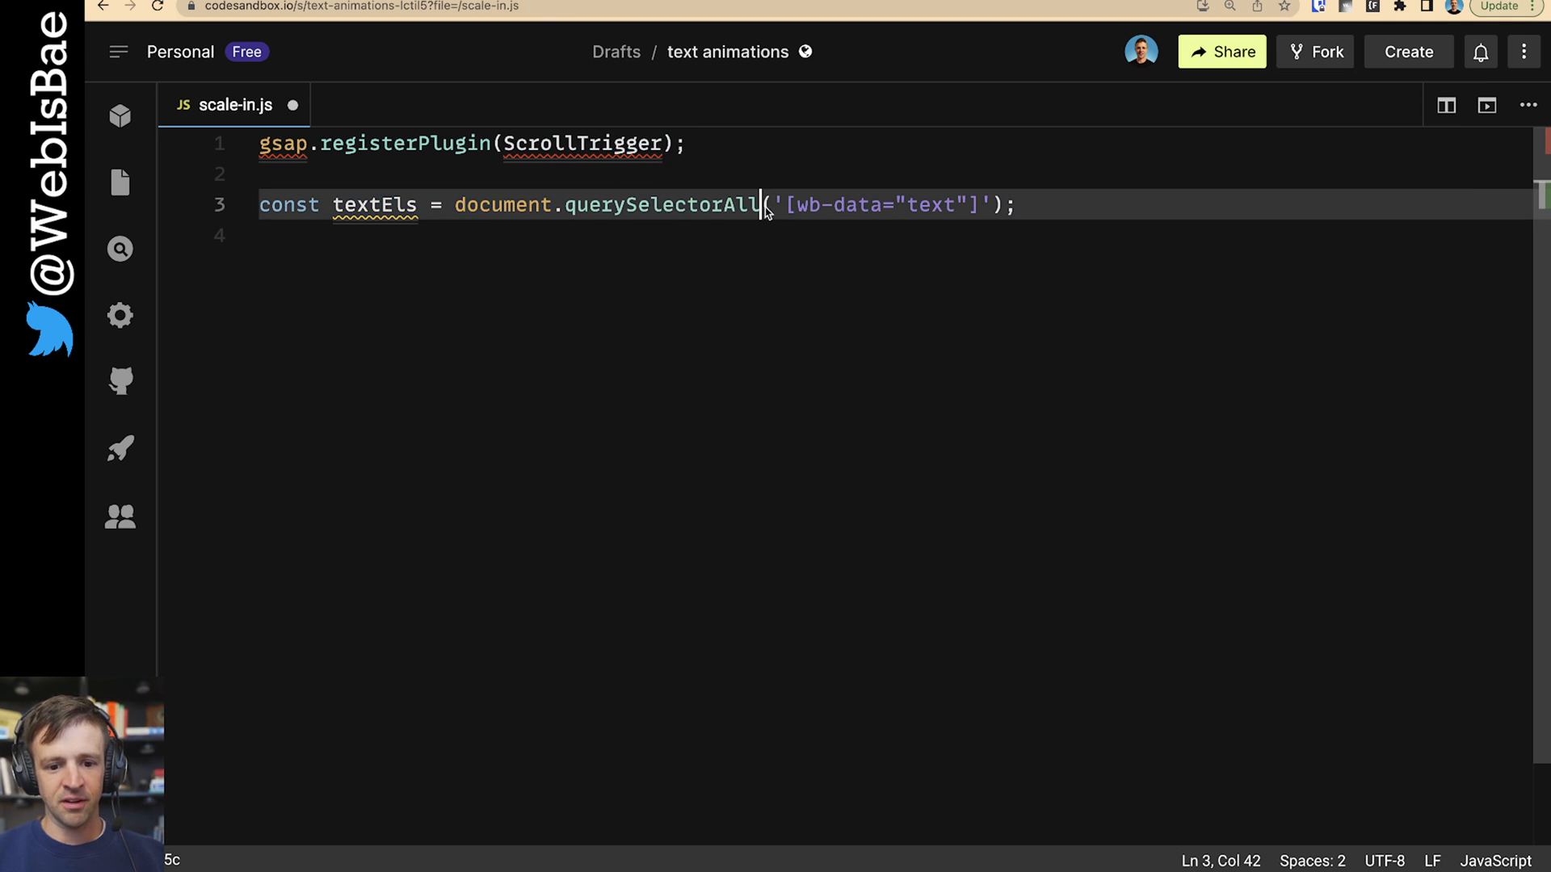
drag(777, 205, 994, 205)
text(textEls.forEach((textEl) => {)
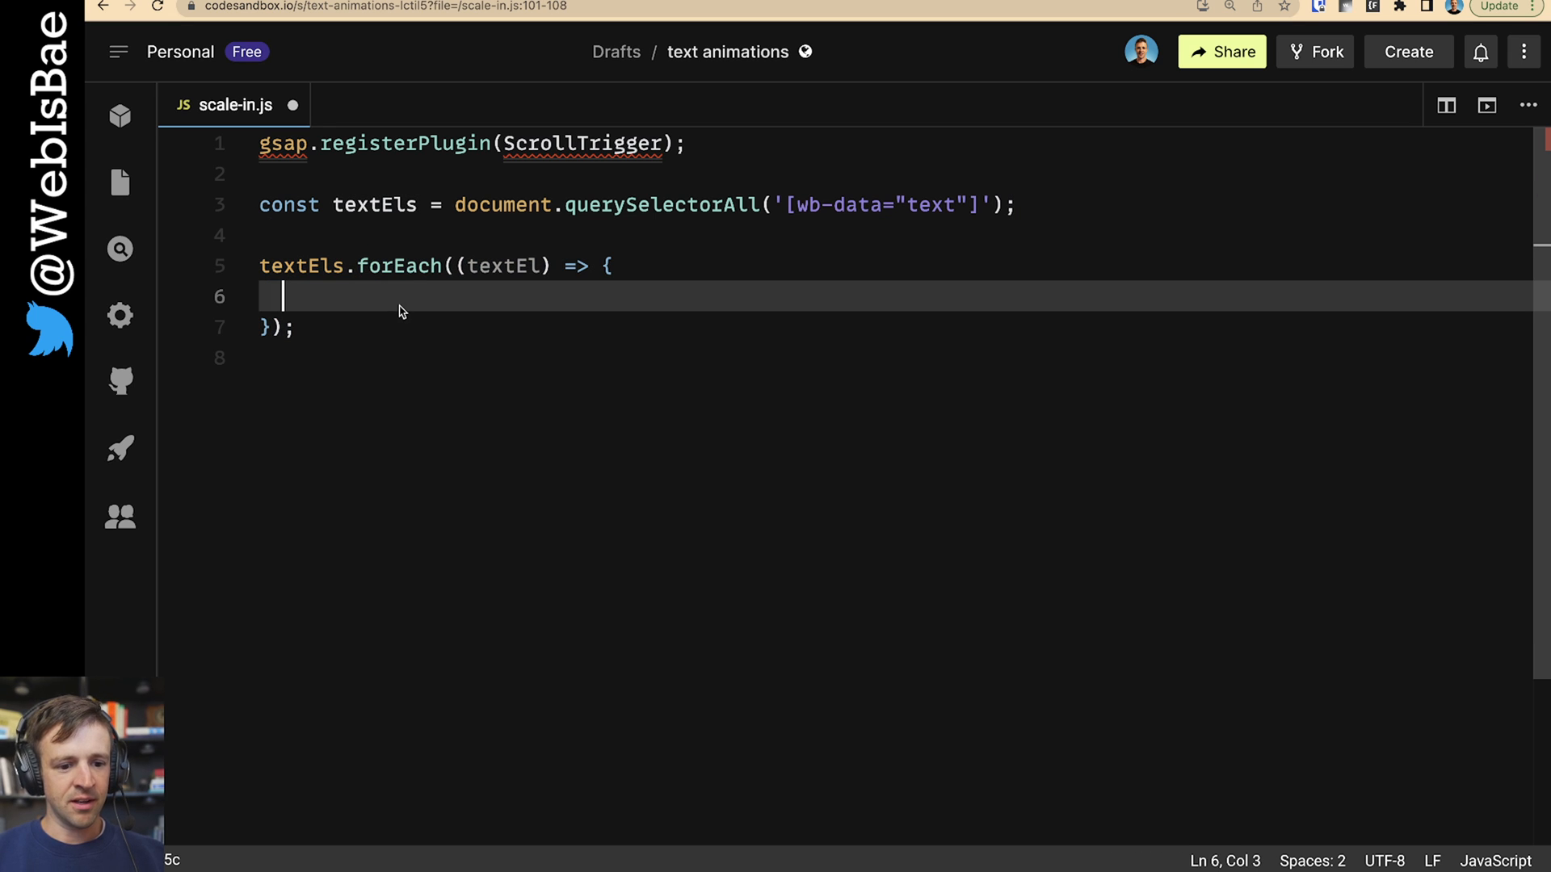
Step: For each textEl create a SplitType with types "chars" and start gsap.from(splitType.chars, {})
double_click(504, 266)
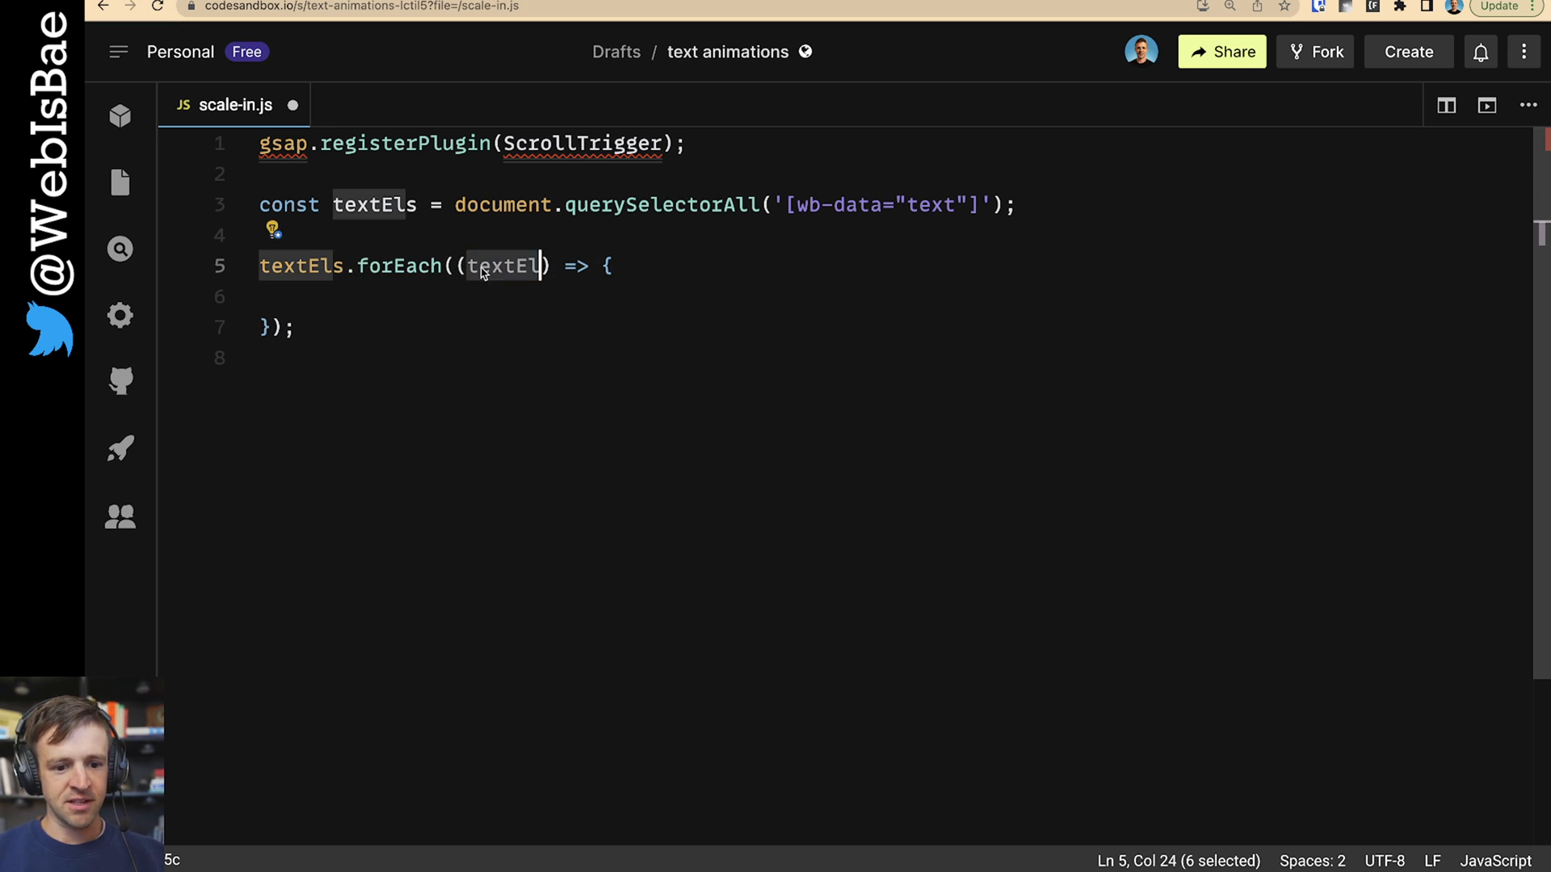
text(const splitType = new SplitType(textEl, { types: "chars" });)
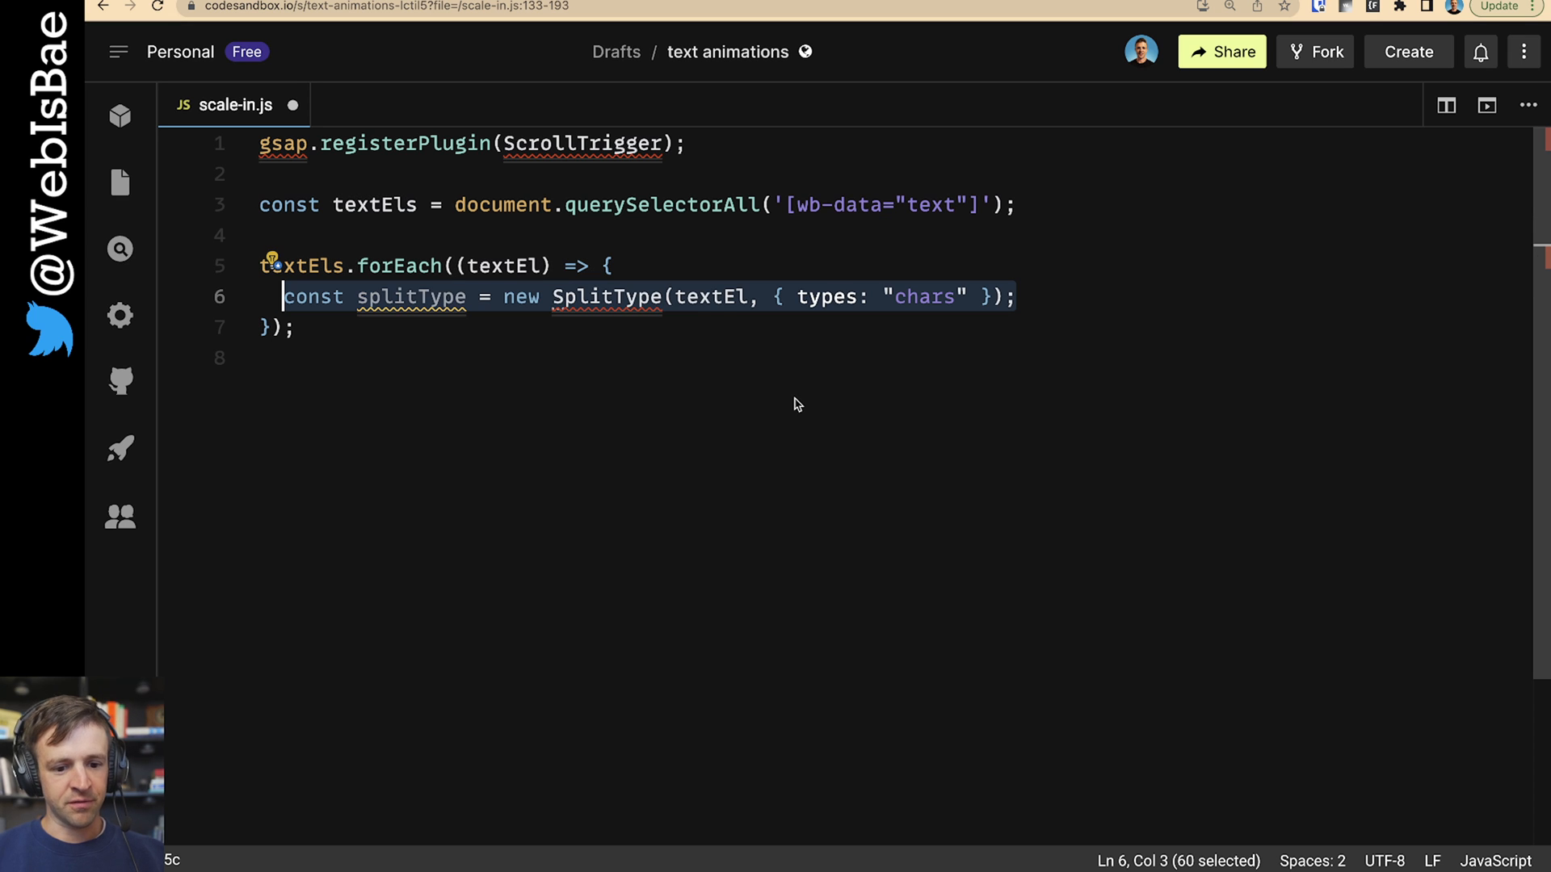
mouse_move(630, 301)
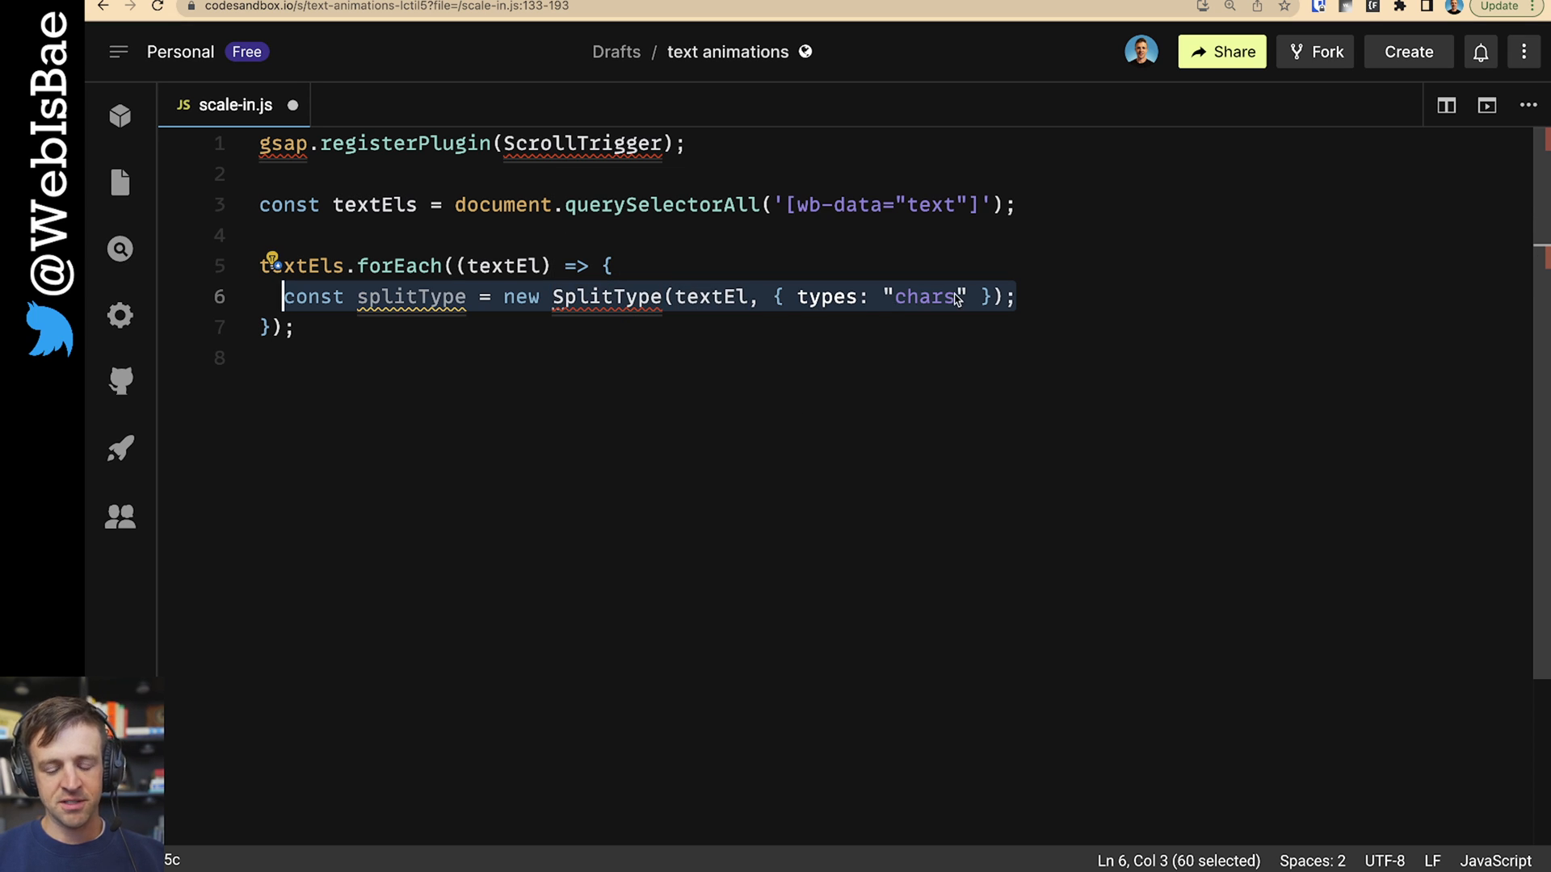
mouse_move(1021, 313)
text(gsap.set(textEl, { autoAlpha: 1 });)
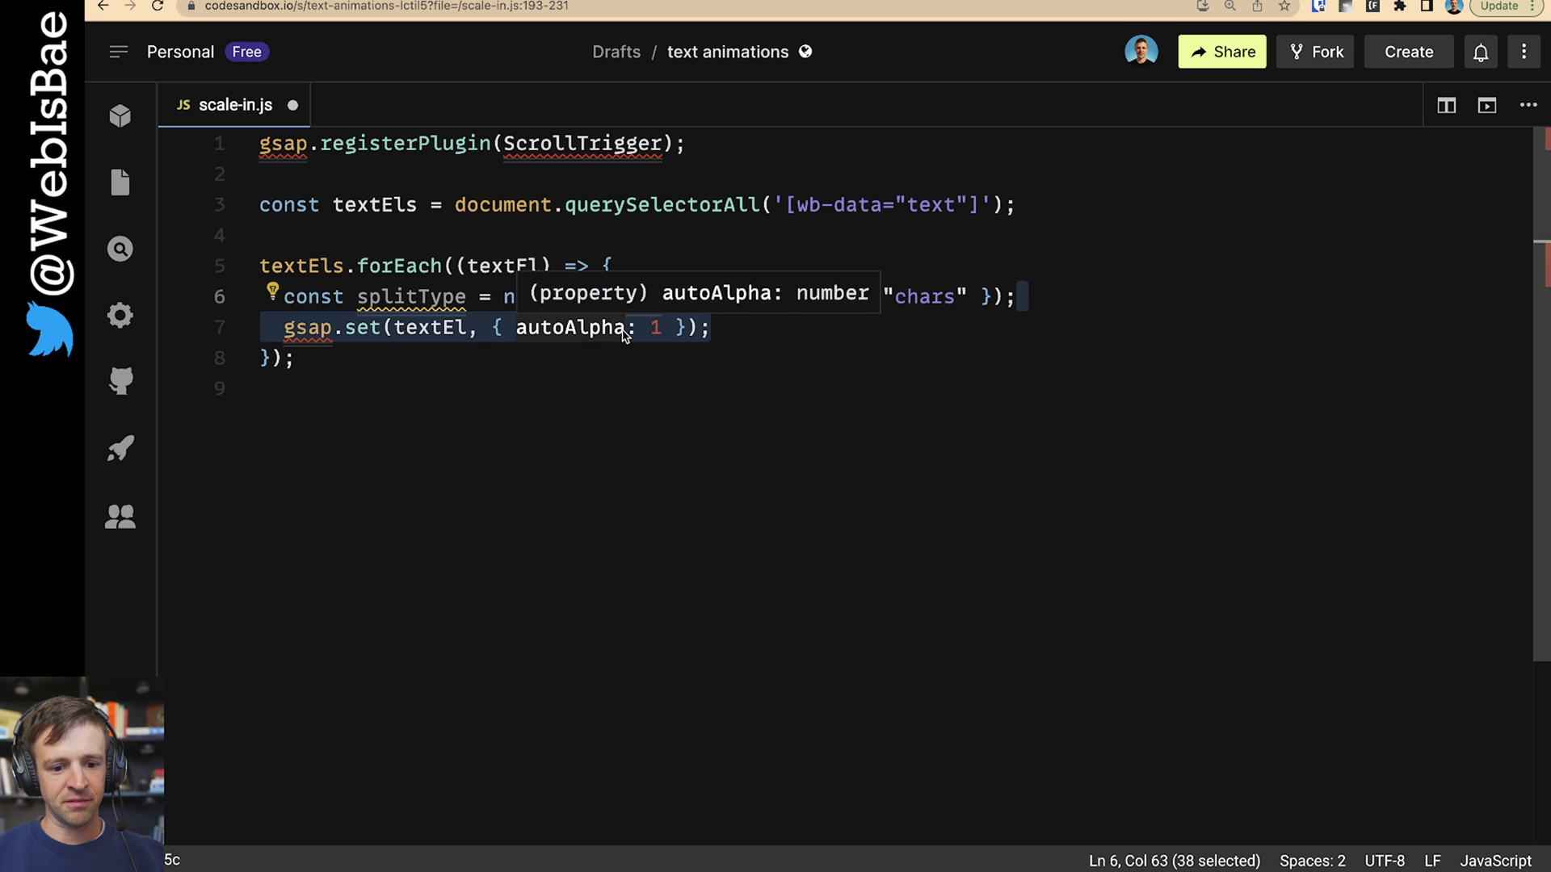
mouse_move(1058, 371)
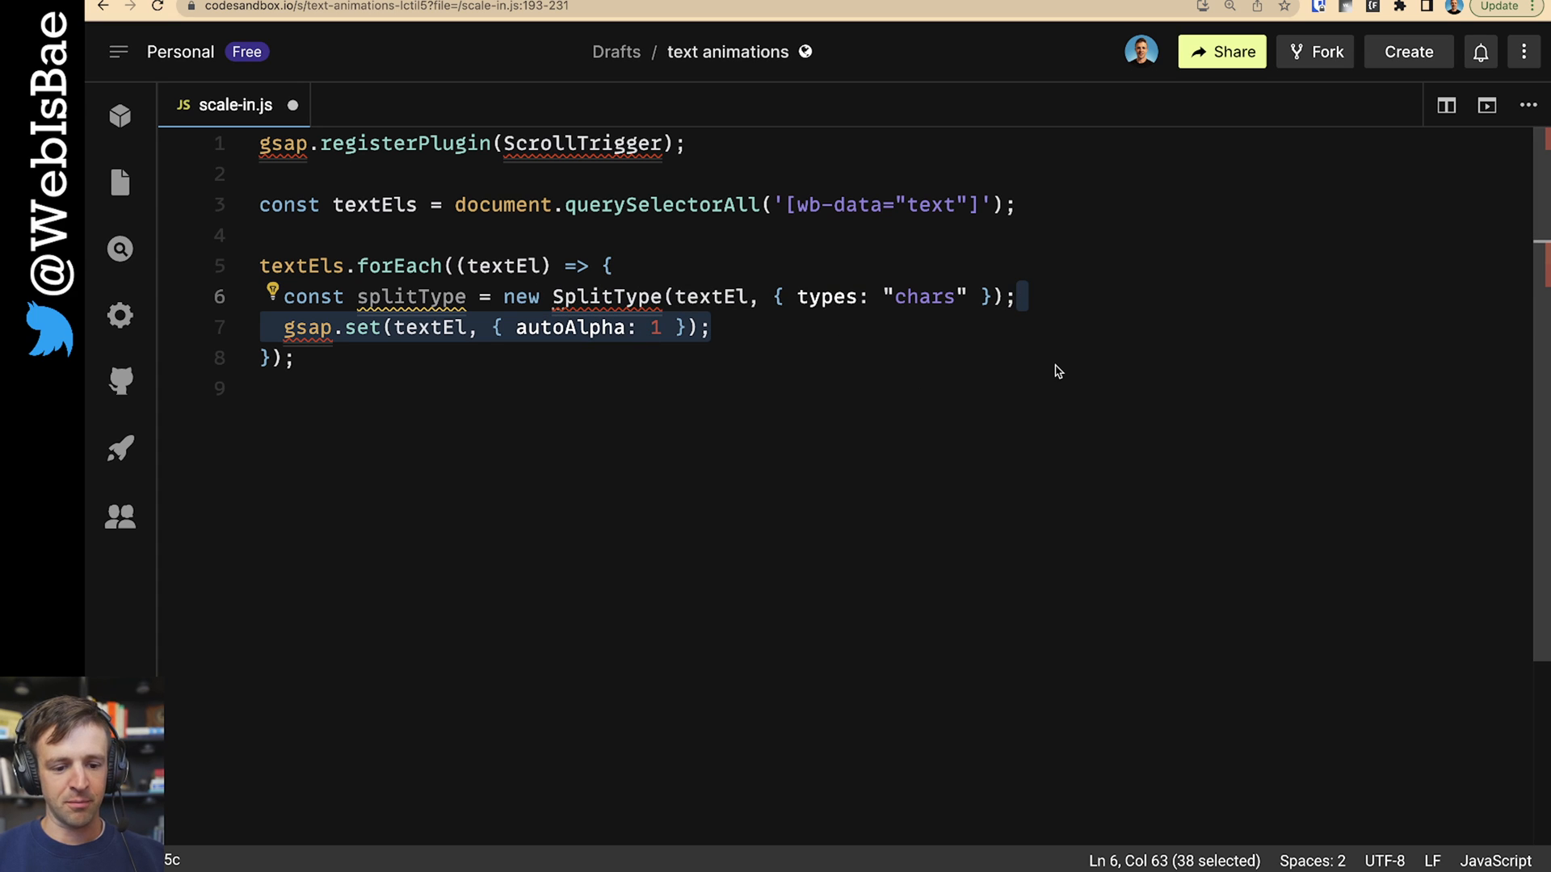
text(gsap.from(splitType.chars, {});)
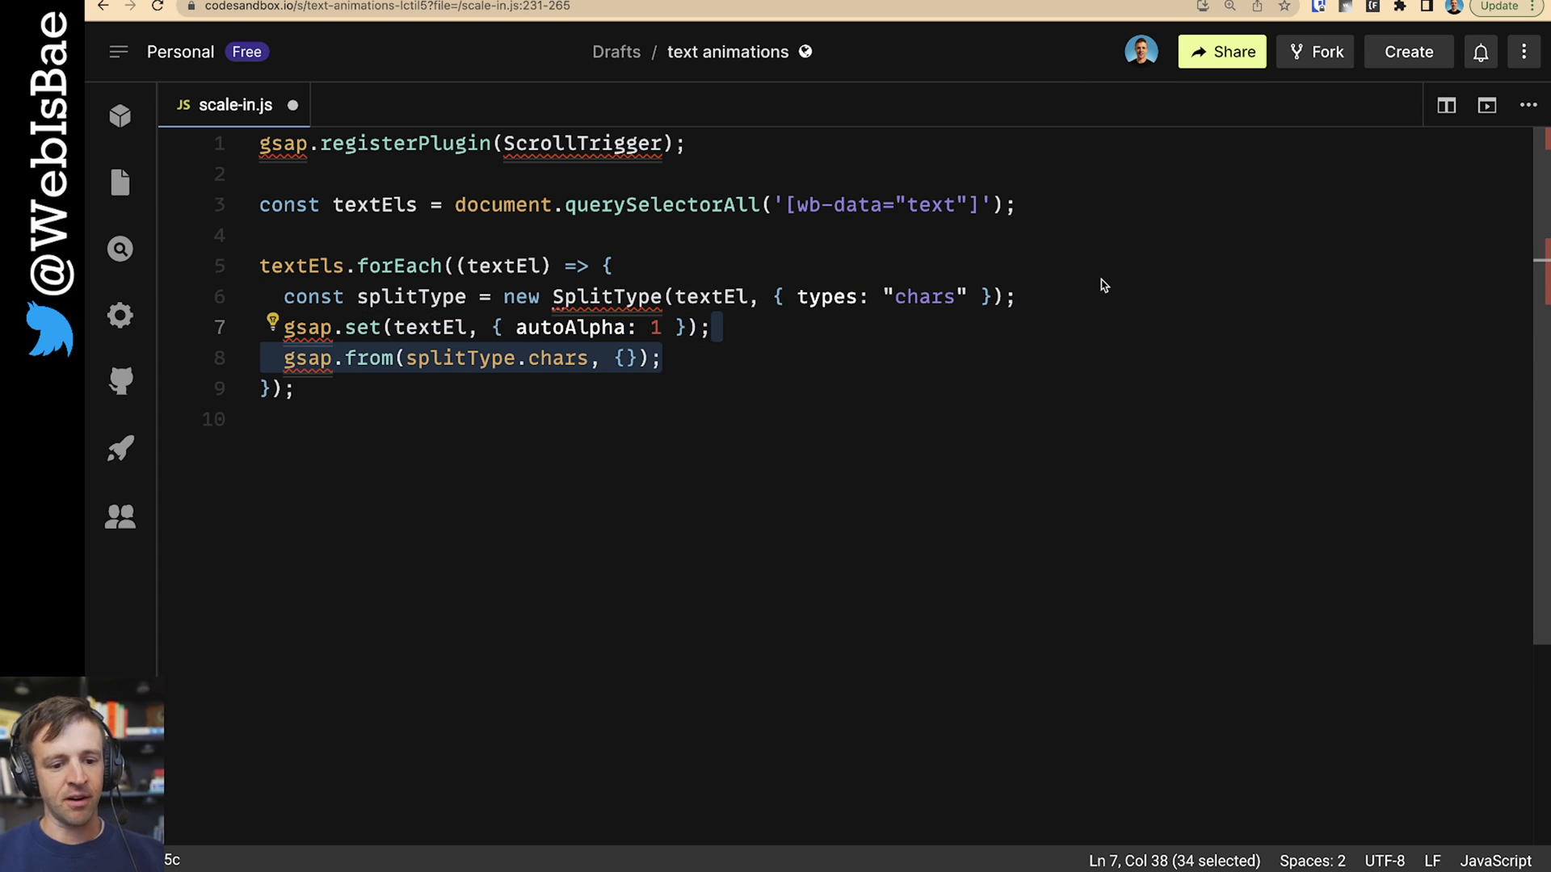
mouse_move(532, 357)
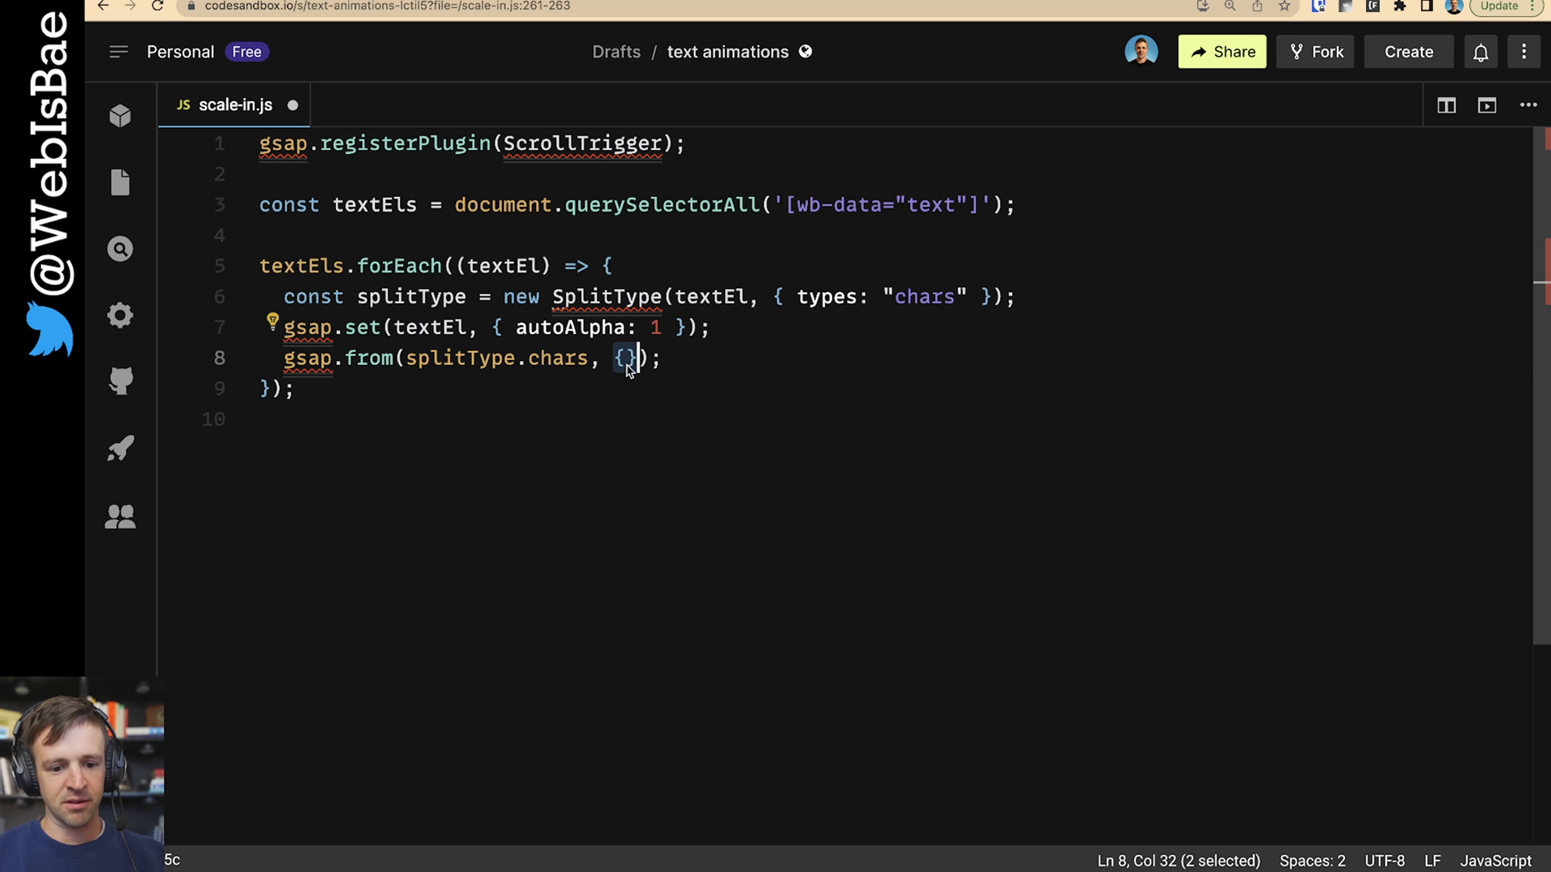
mouse_move(695, 362)
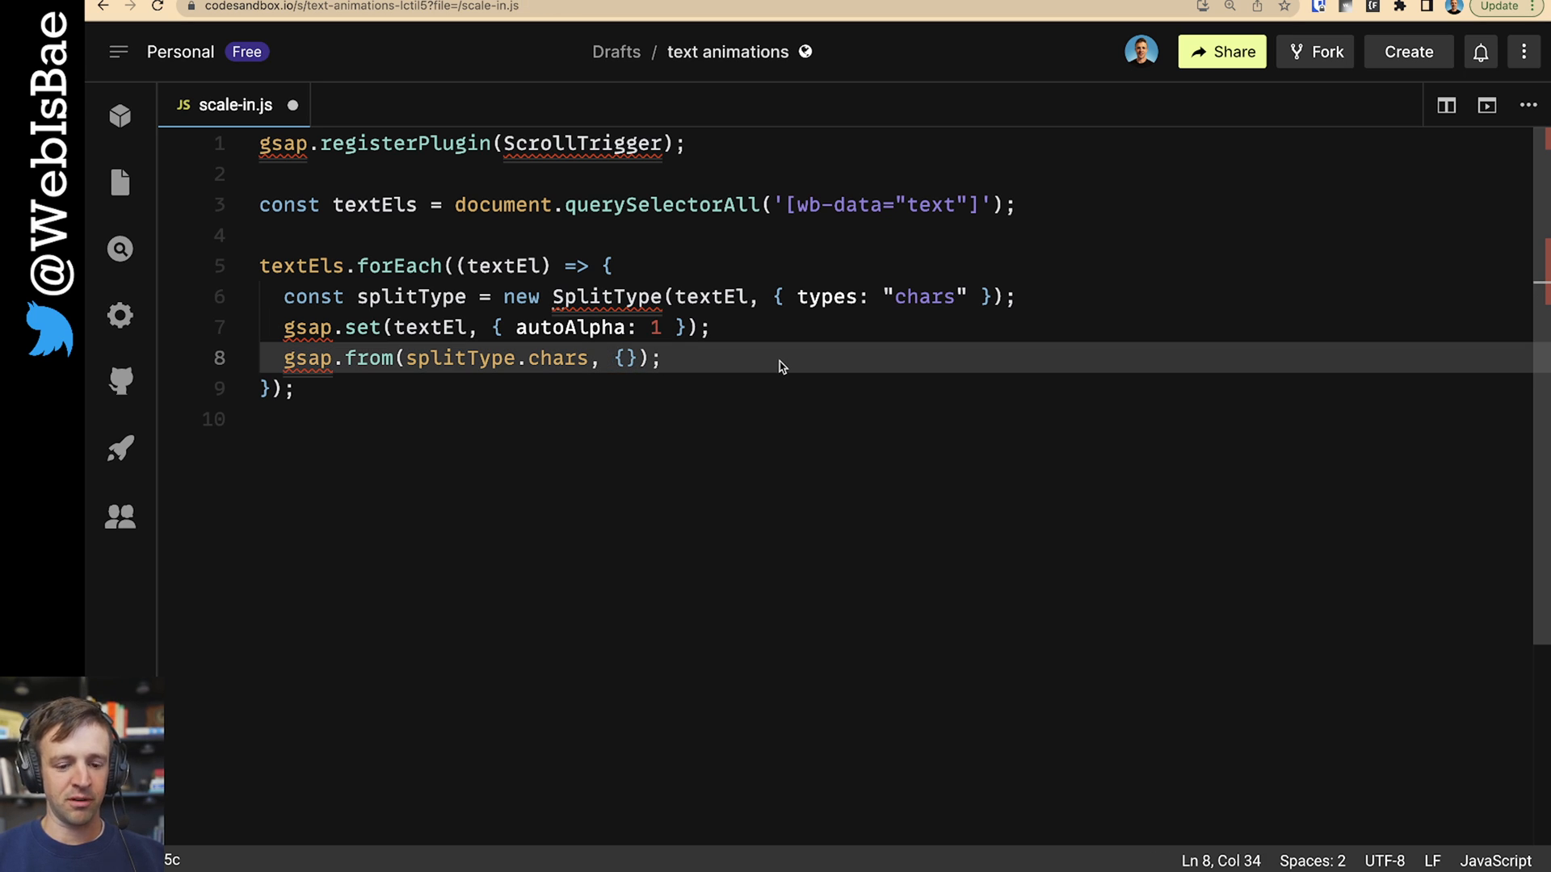
Step: Give the from-tween autoAlpha 0, scale 10, stagger 0.1 and a scrollTrigger on textEl starting at `bottom 90%`
text(autoAlpha: 0,)
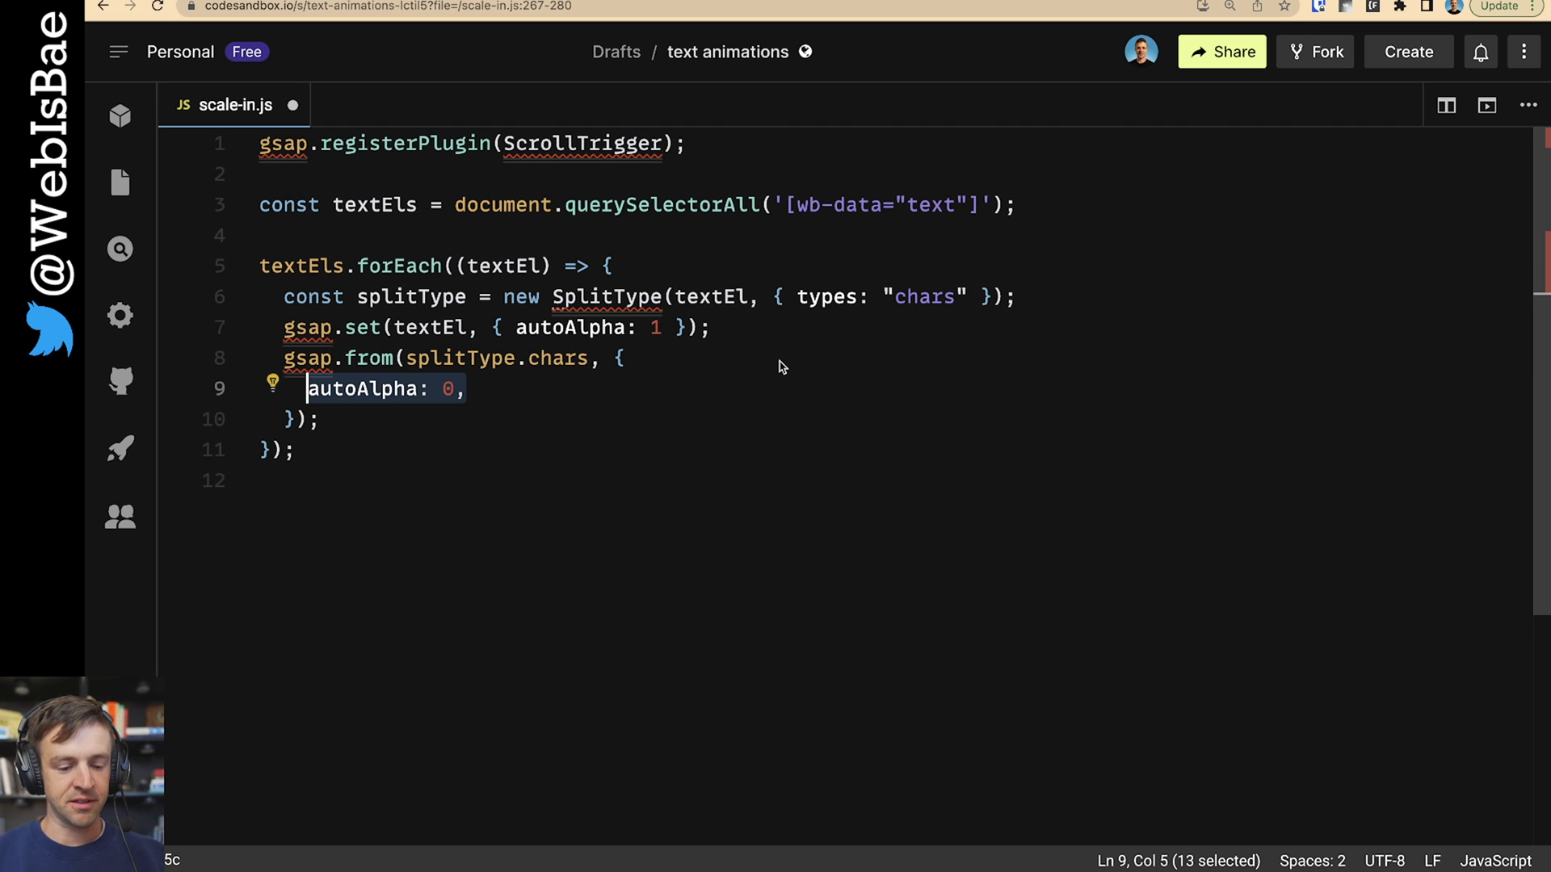
mouse_move(882, 405)
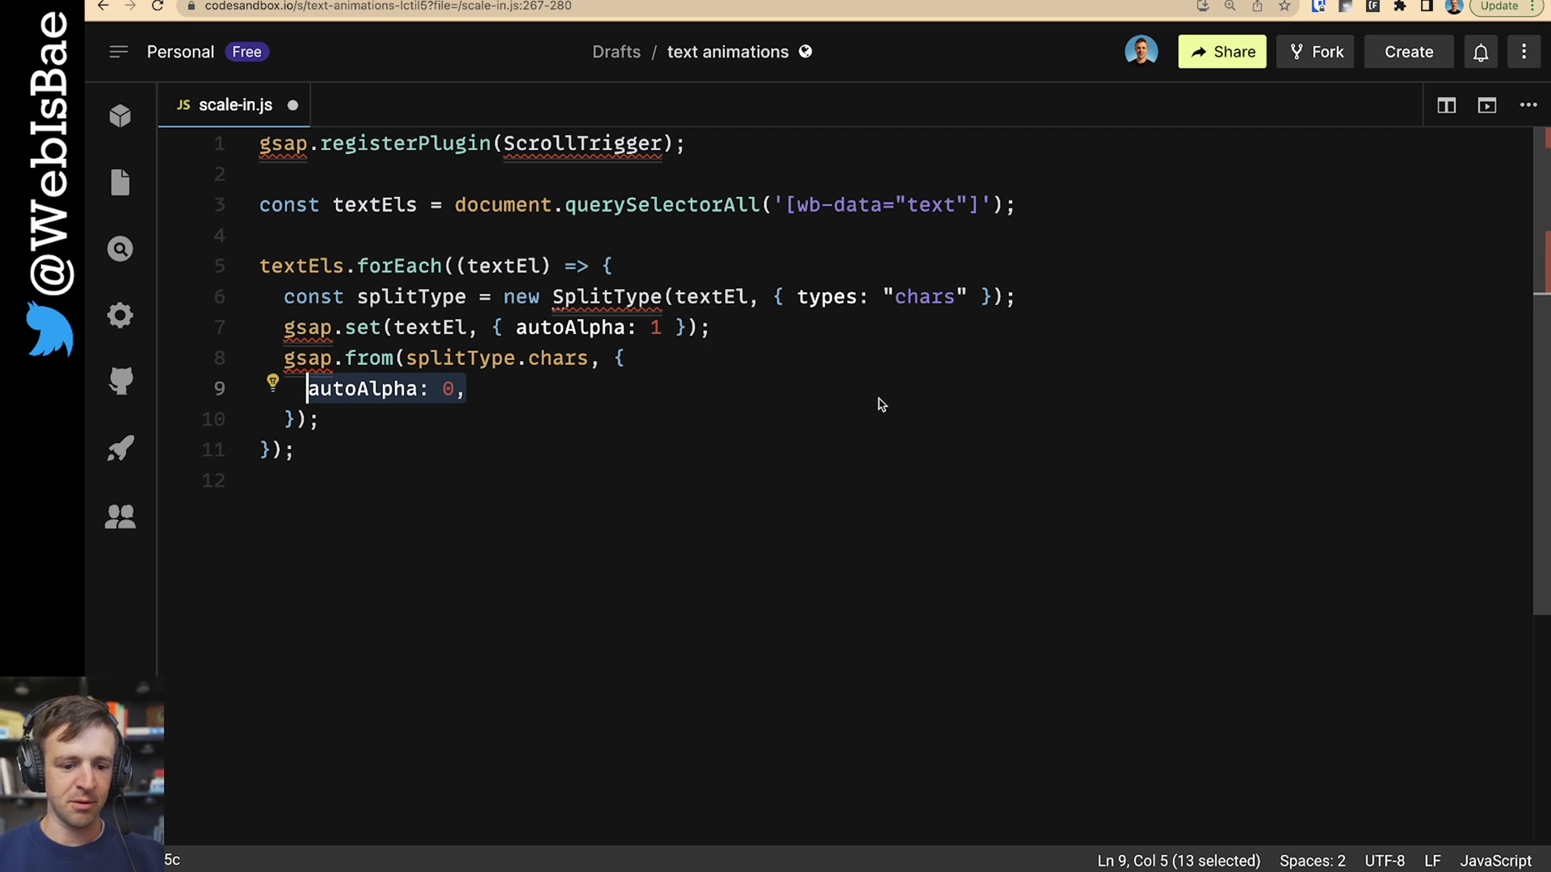
text(scale: 10,)
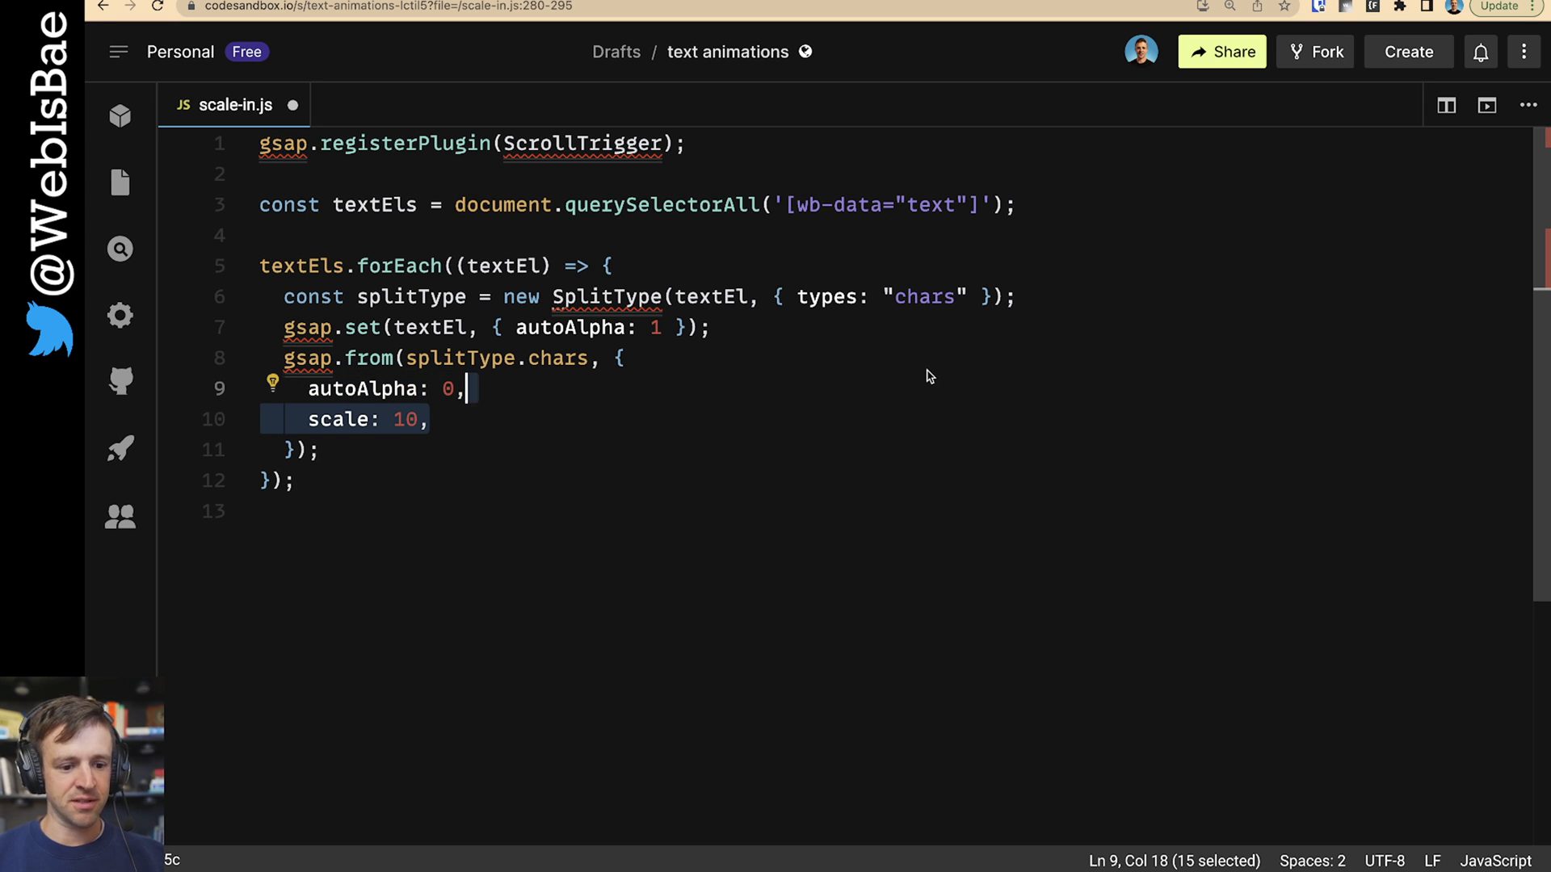
text(stagger: 0.1,)
text(ease: "expo.out",)
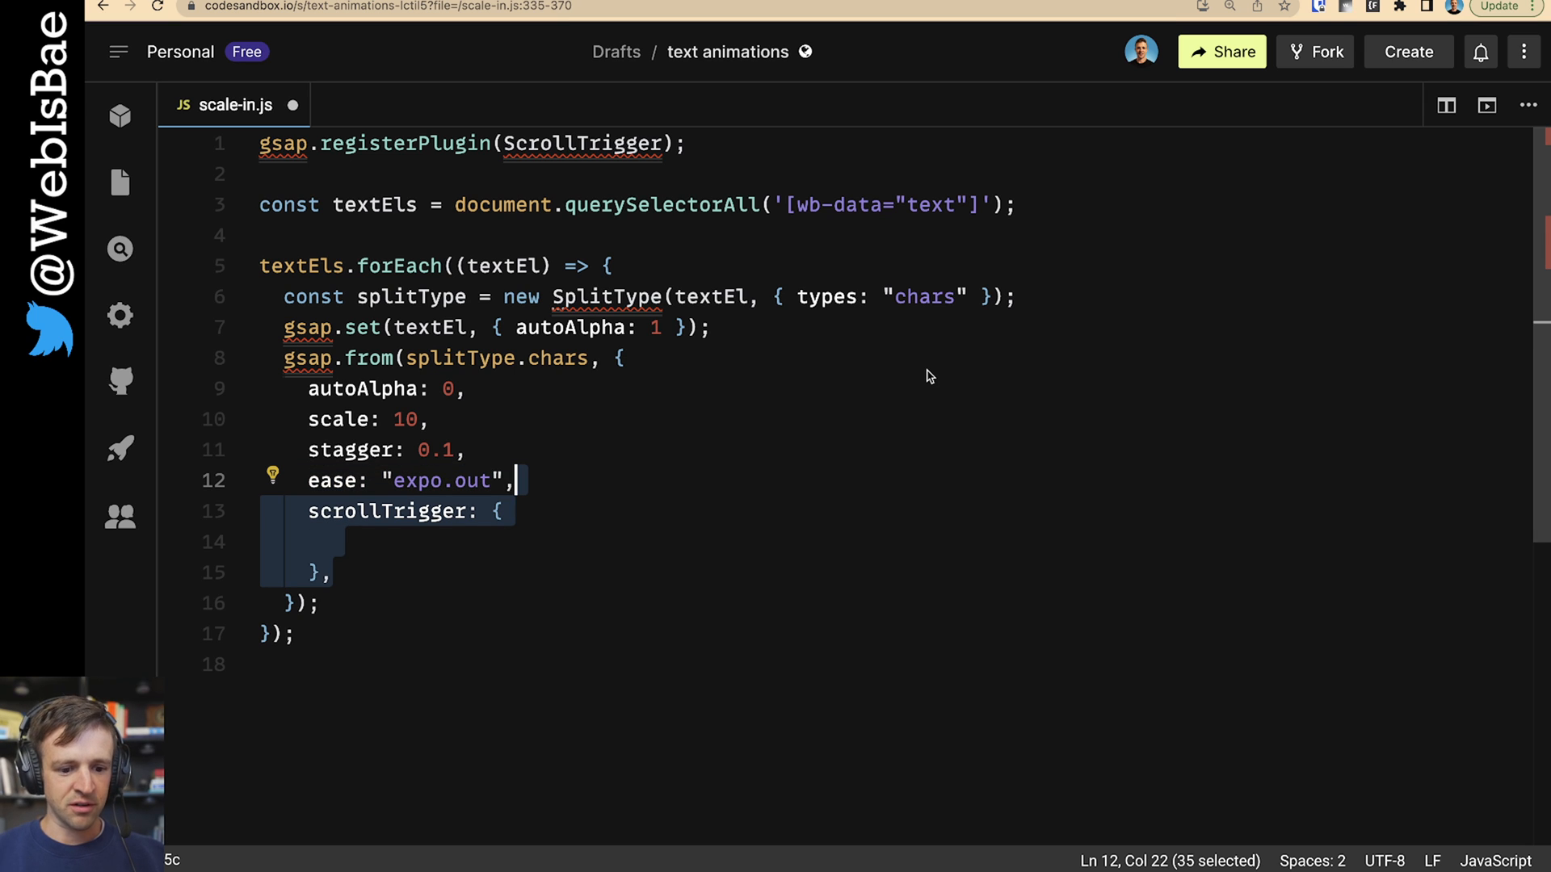
mouse_move(500, 543)
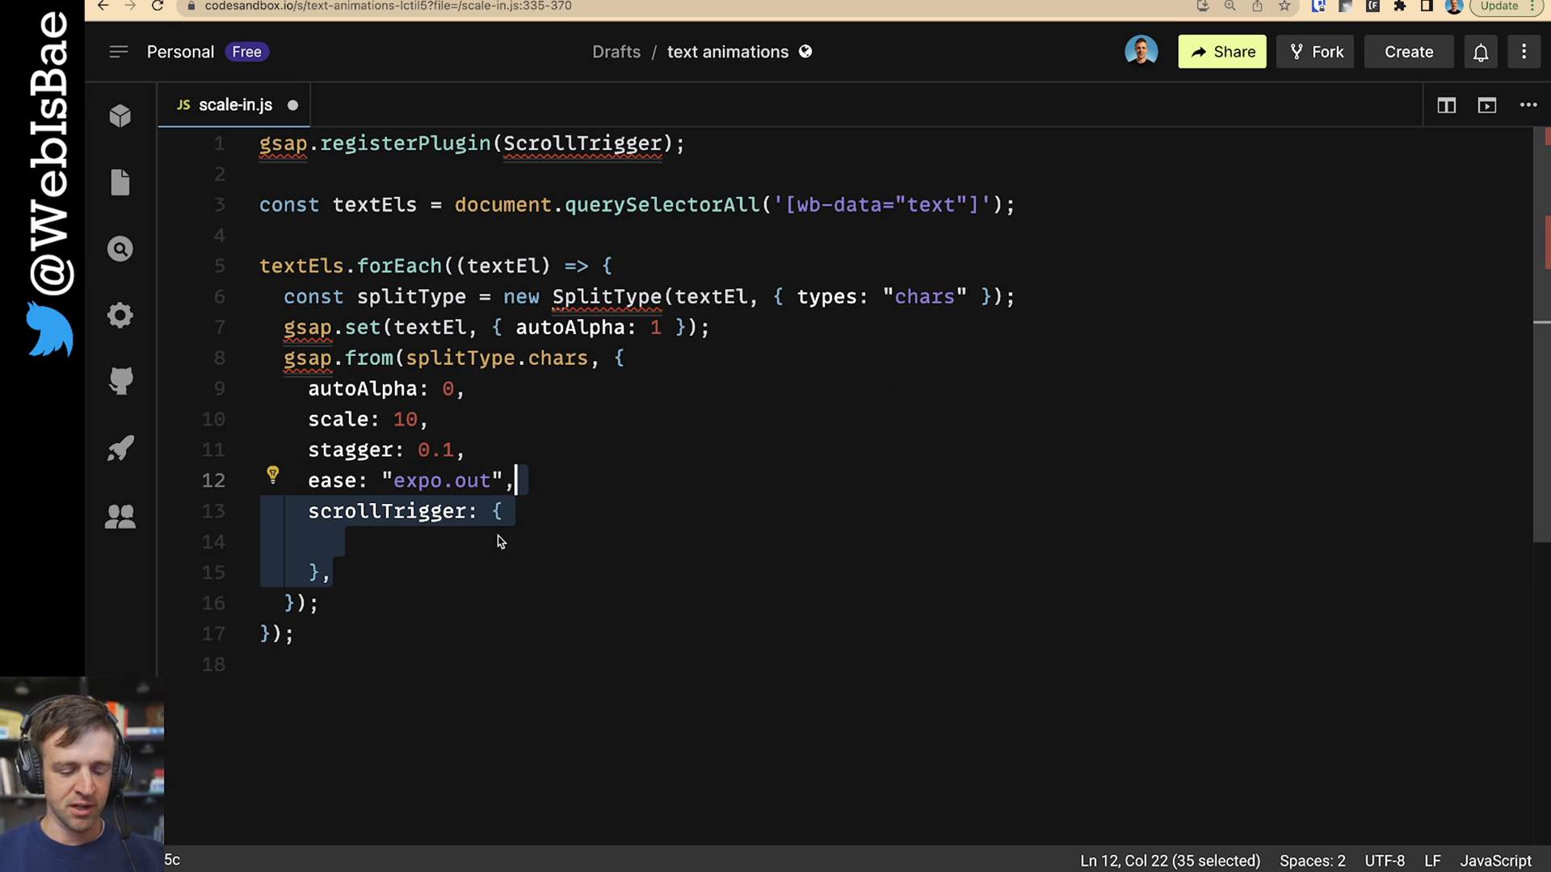
mouse_move(684, 558)
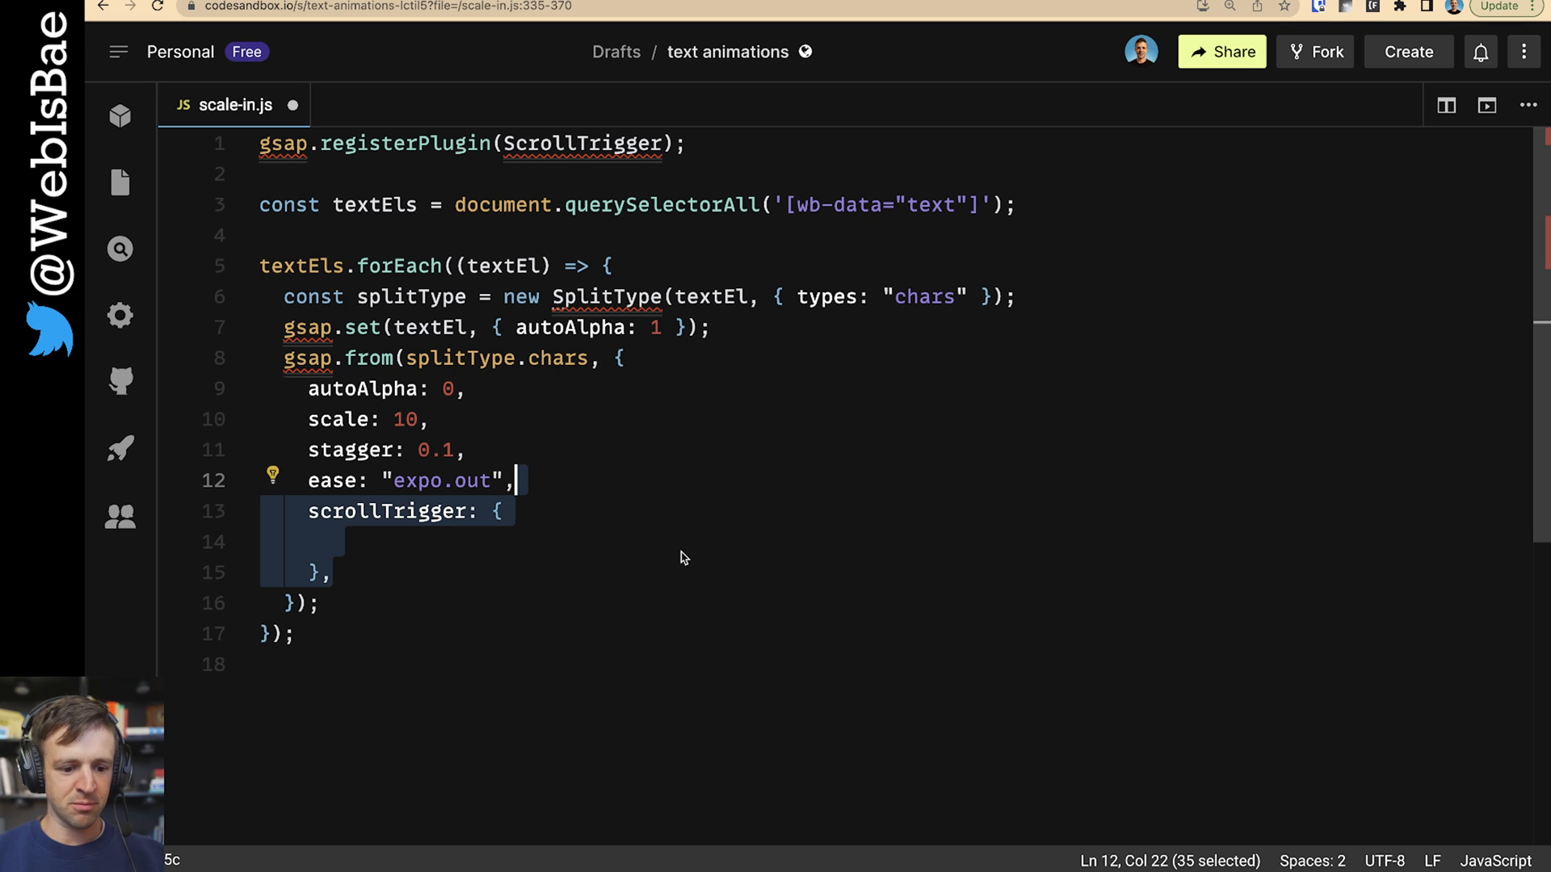
text(trigger: textEl,)
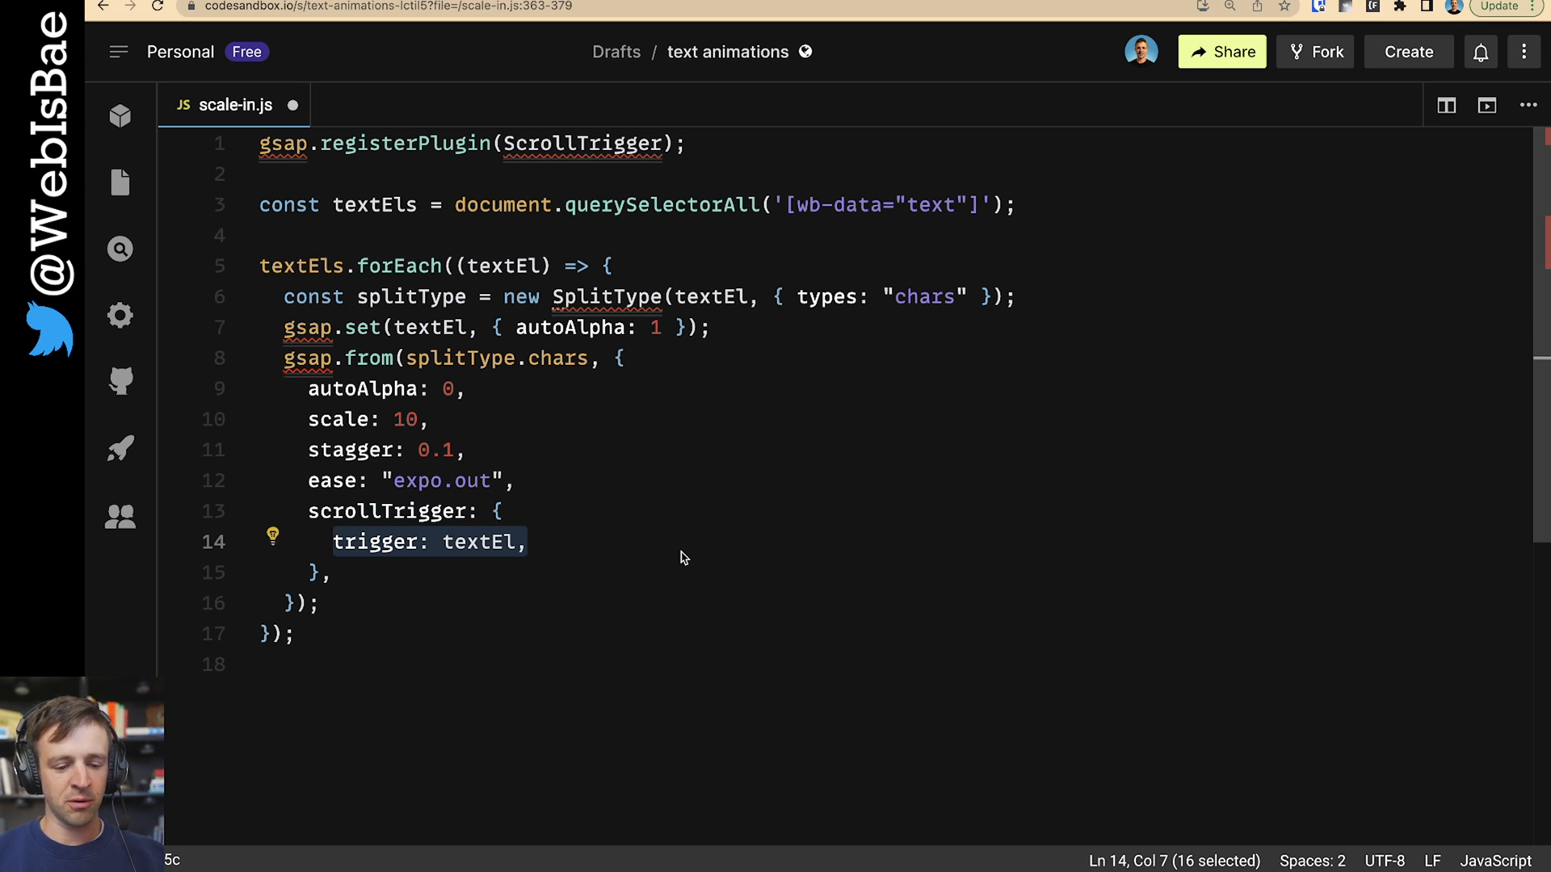
text(start: `bottom 90%`)
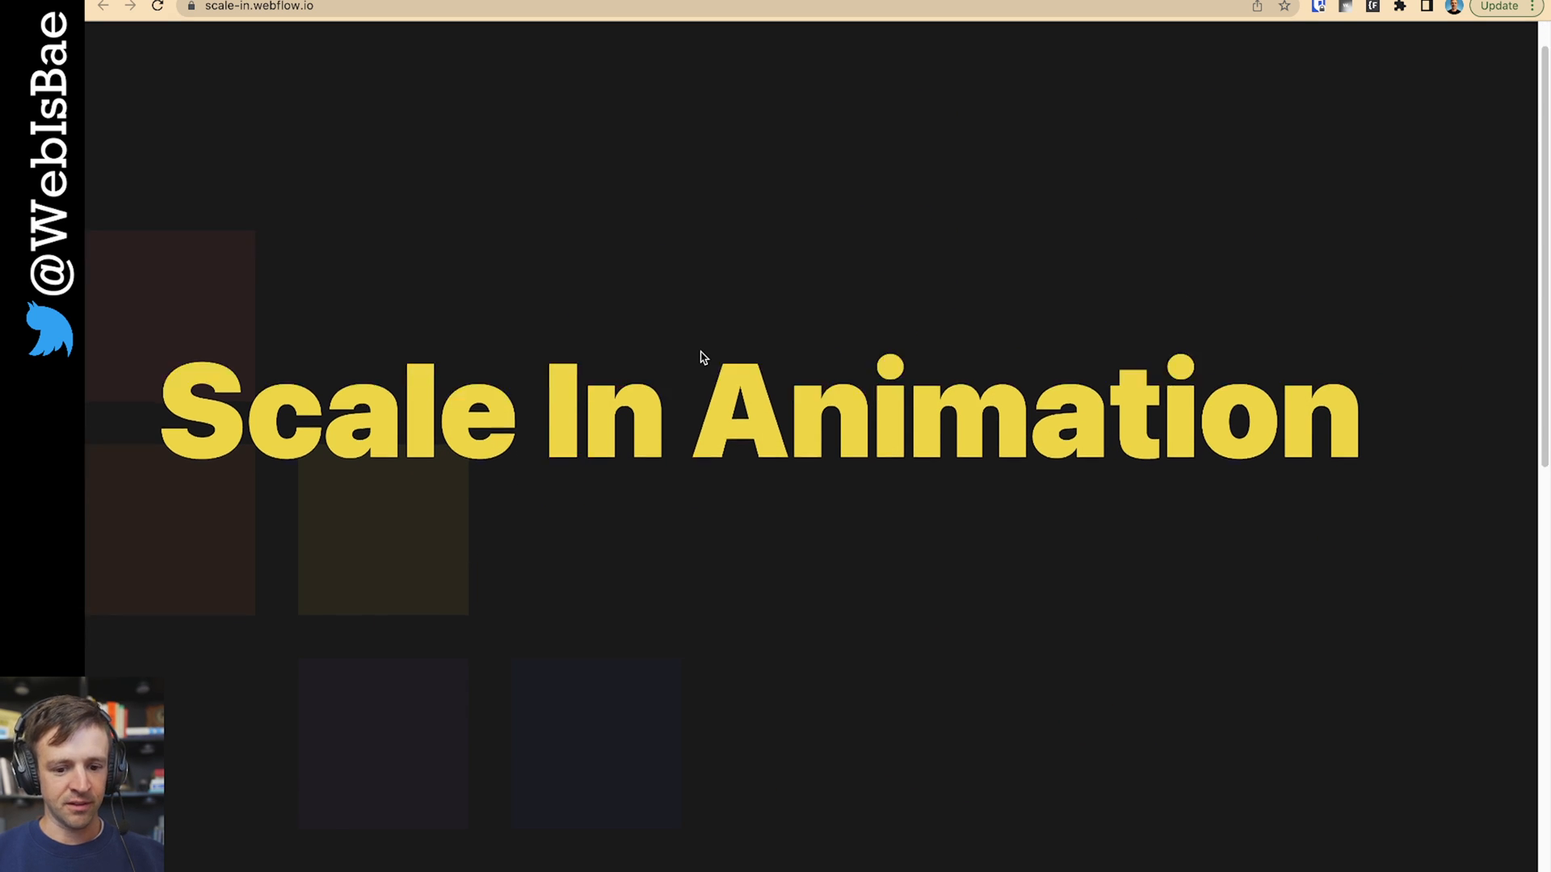
scroll(down, 3)
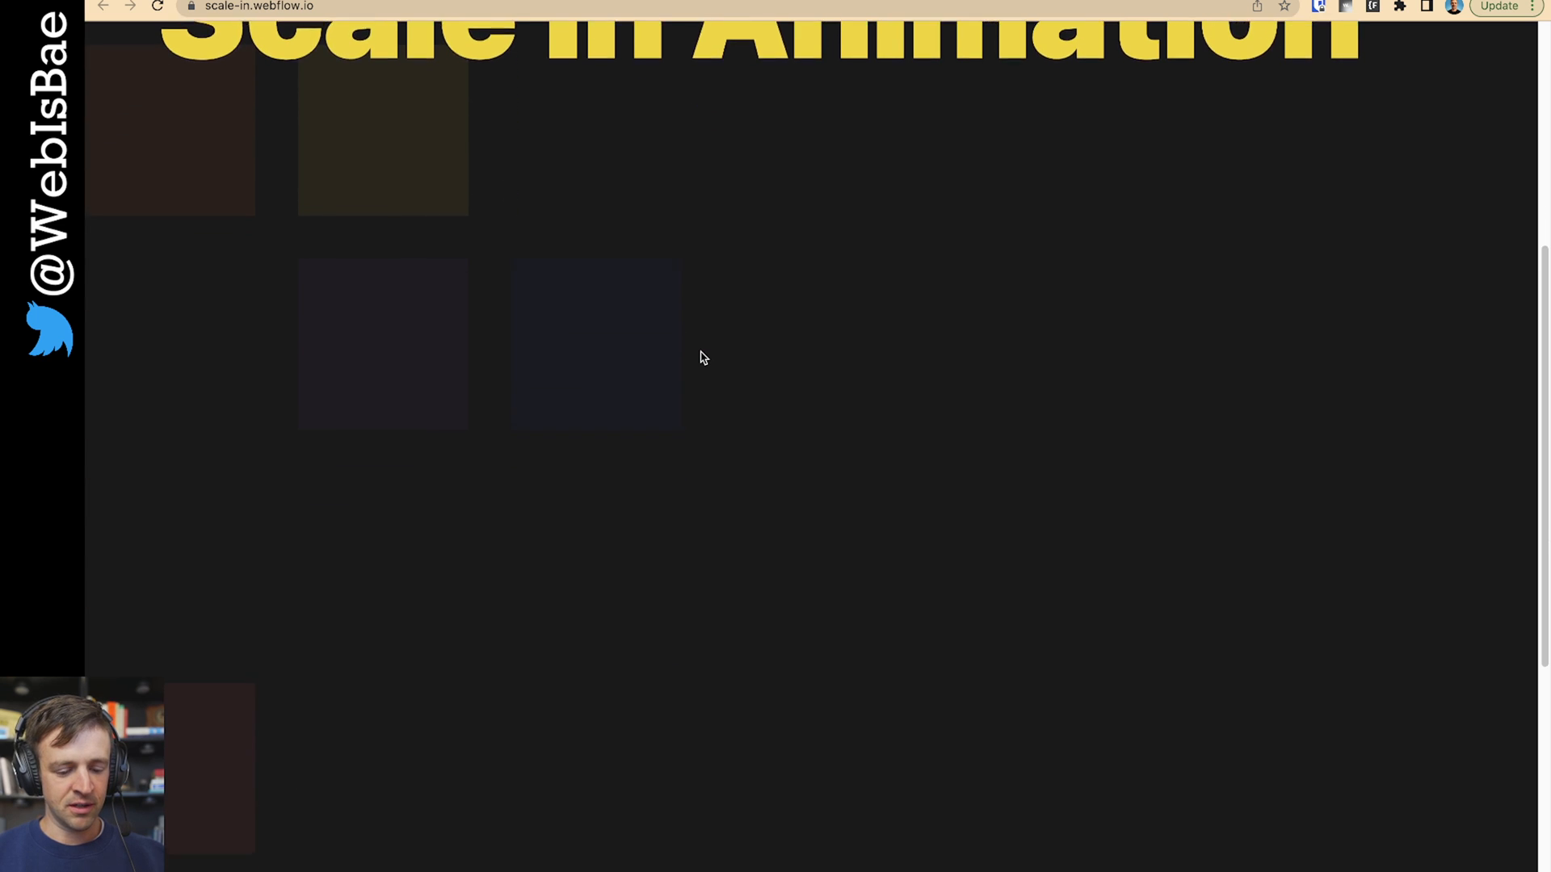
scroll(down, 3)
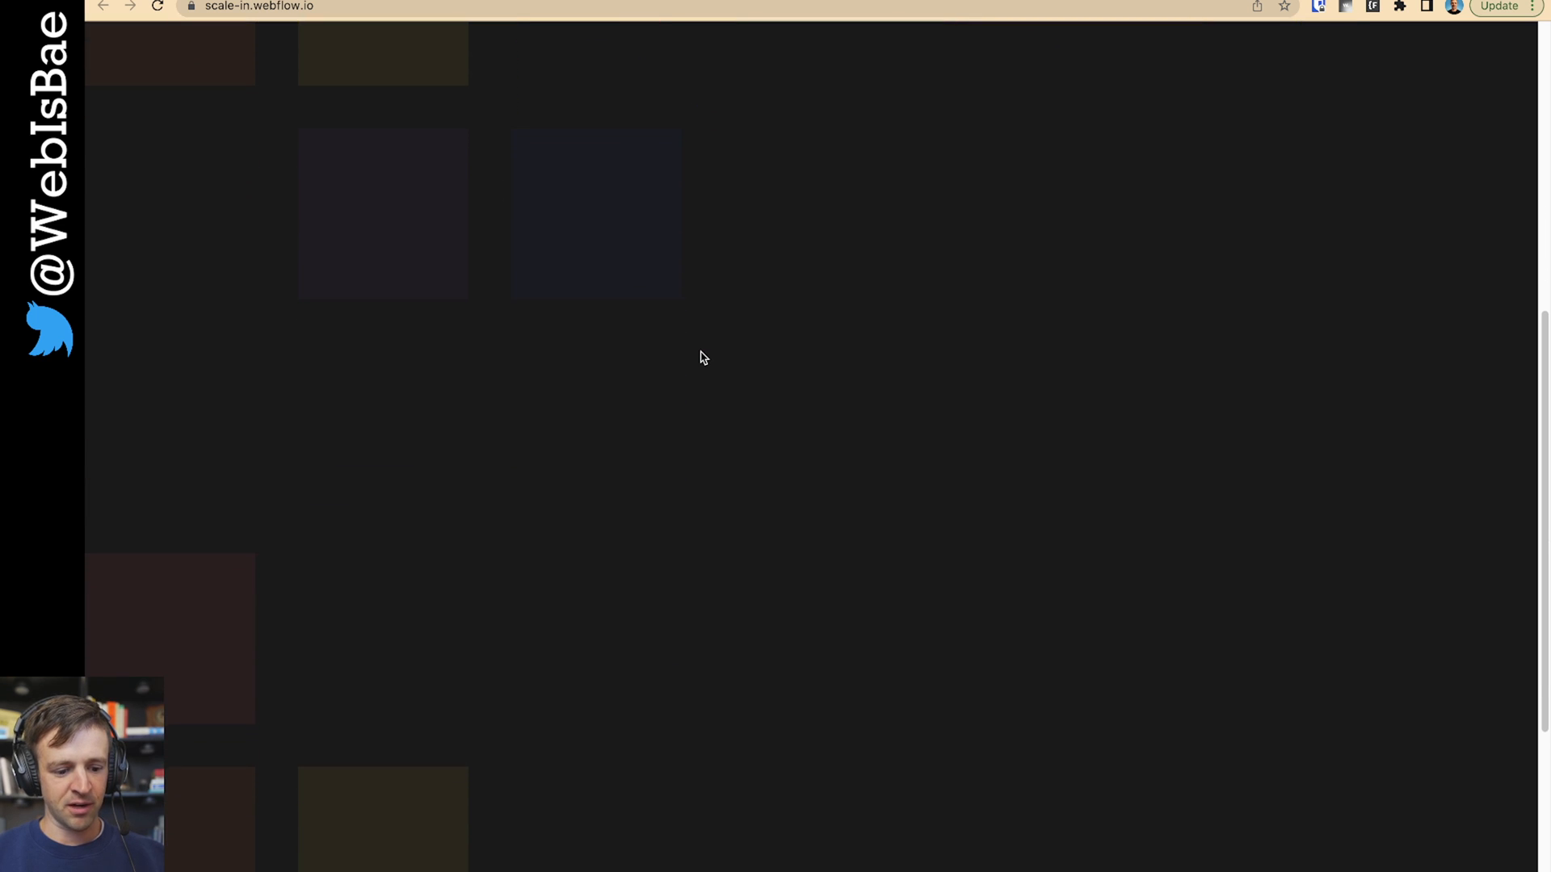
scroll(down, 3)
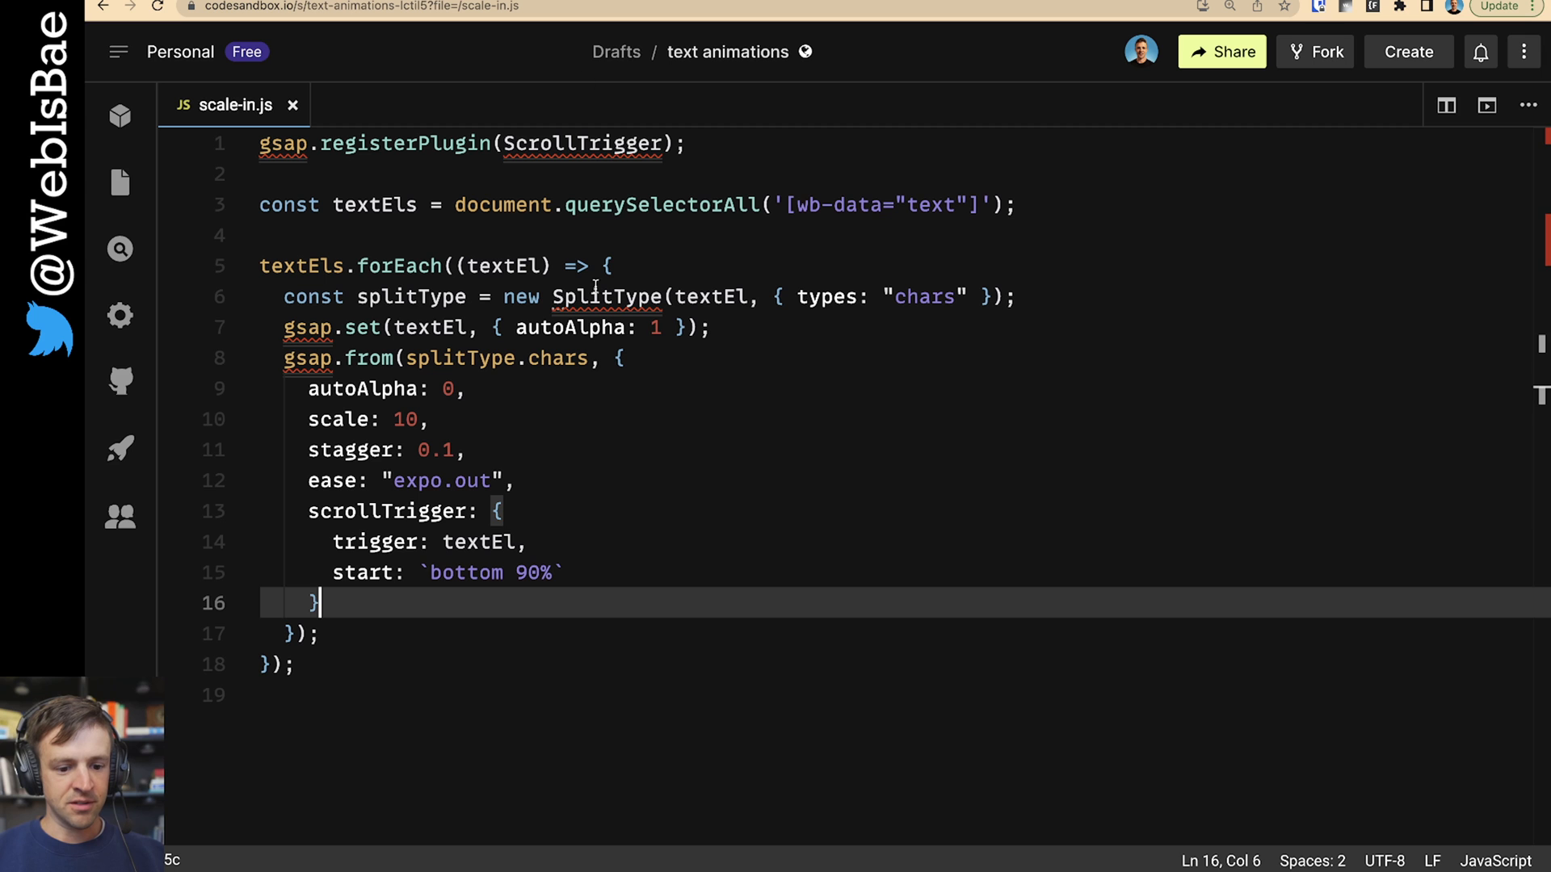
Step: Add repeat: -1 after the scrollTrigger object so the tween loops endlessly
text(,)
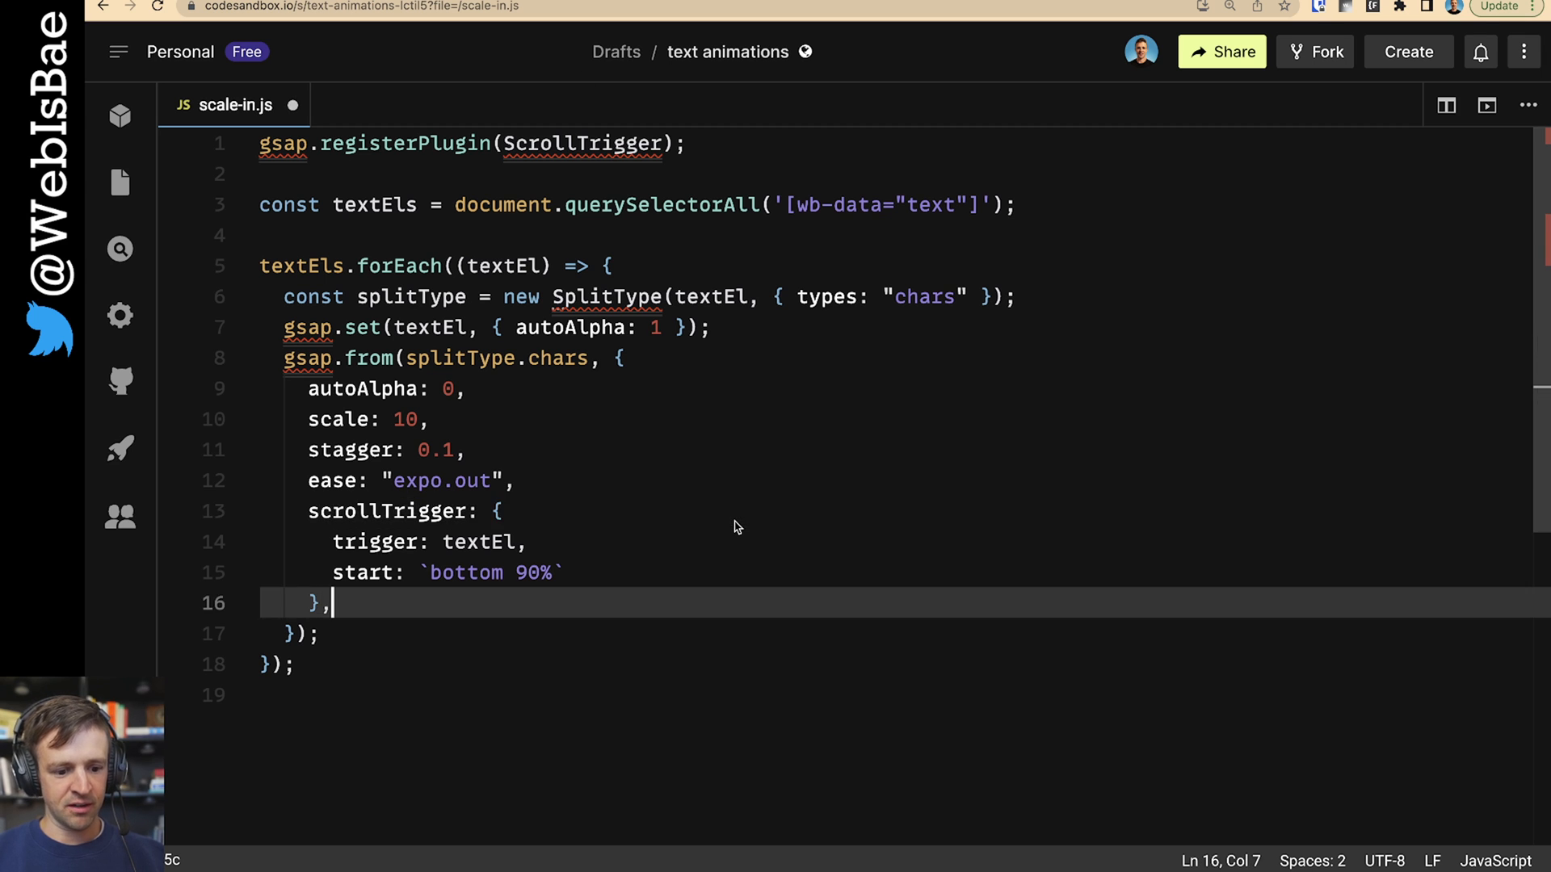
text(repeat: -1,)
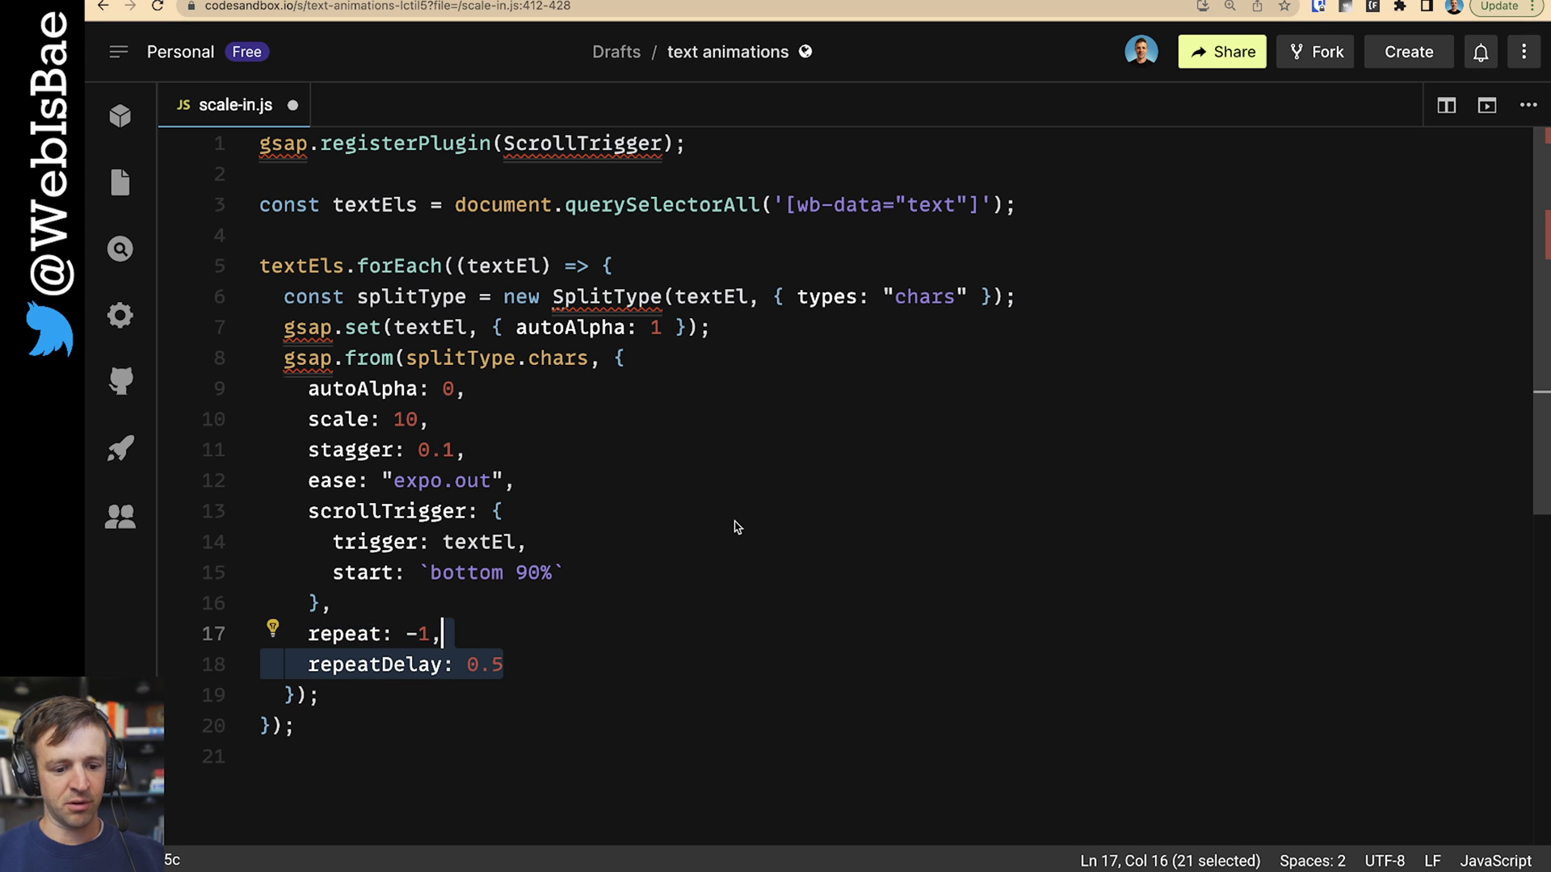